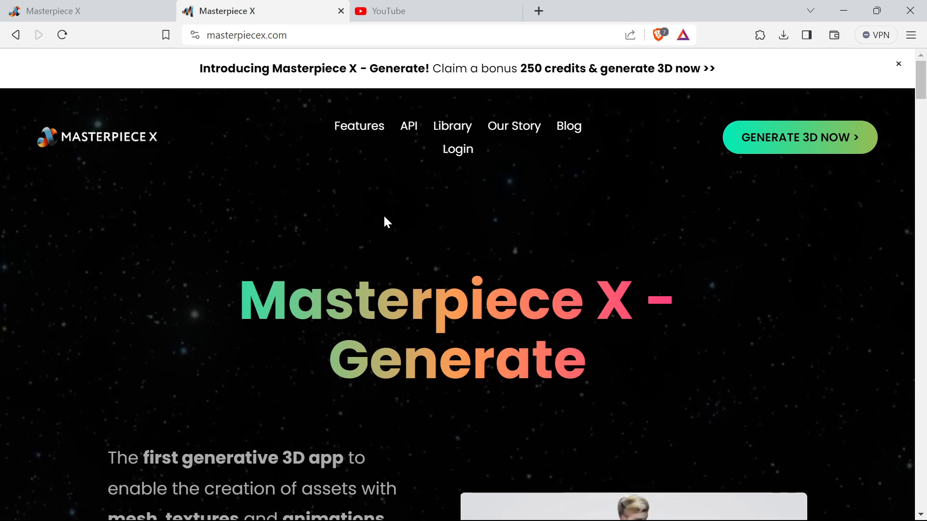
mouse_move(389, 179)
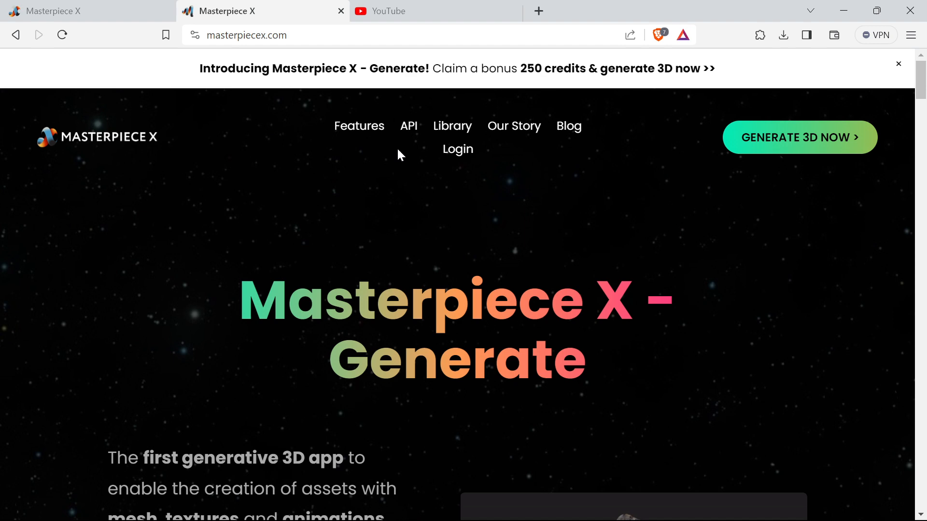
mouse_move(479, 266)
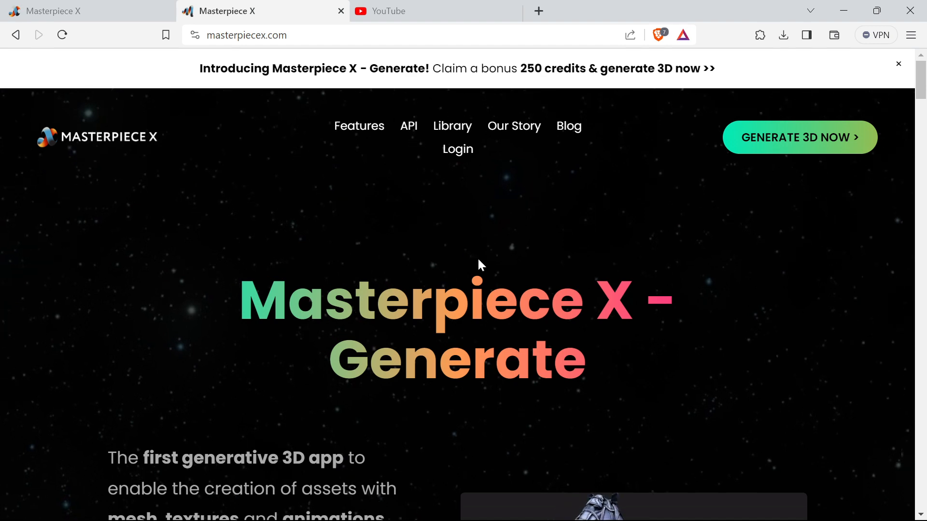
Open Masterpiece X's Generate (AI) page with Animal model type and generation history.
click(898, 64)
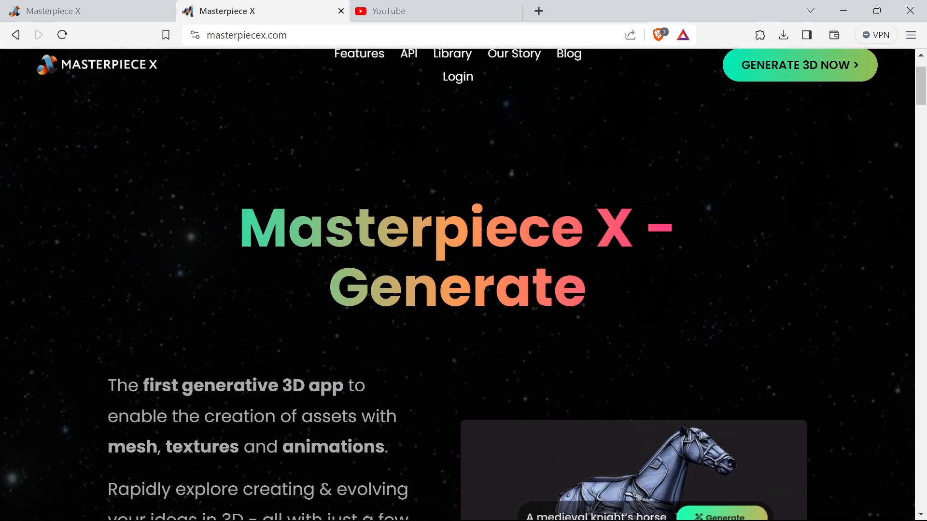
scroll(down, 3)
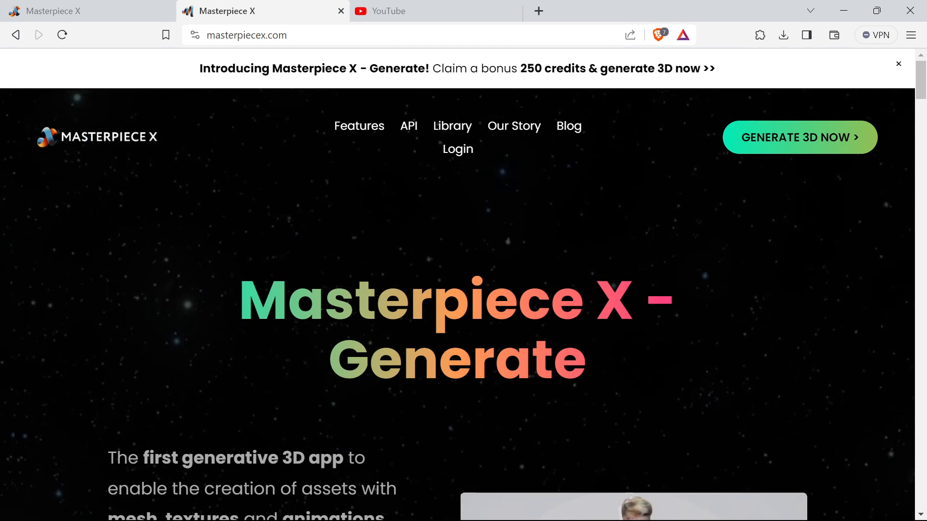
scroll(down, 3)
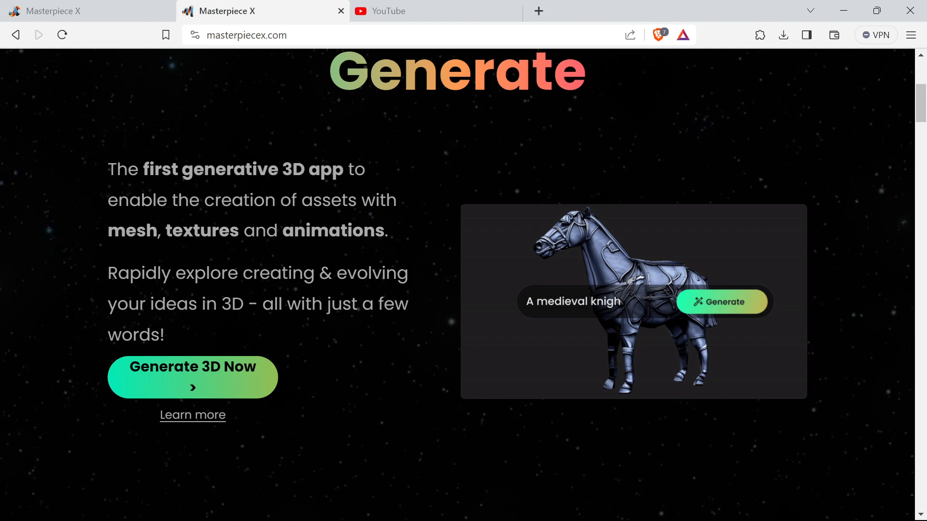
click(192, 366)
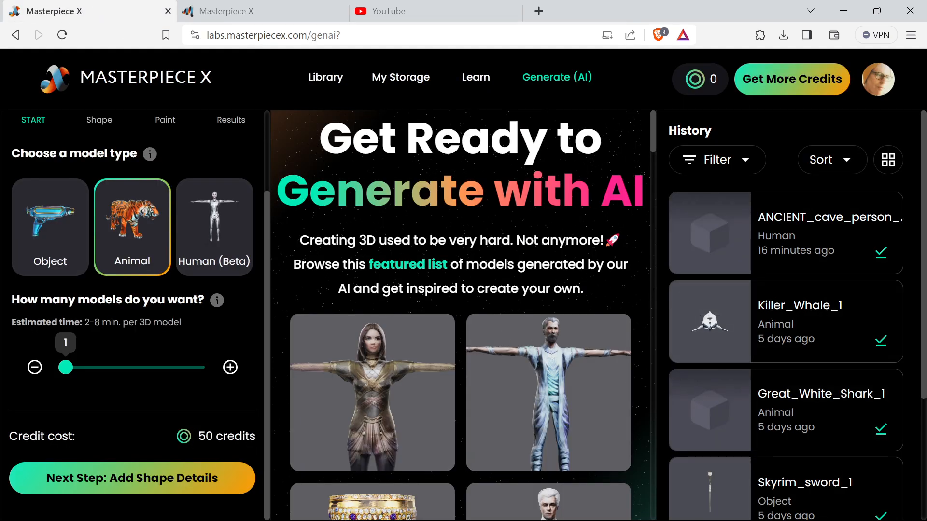
mouse_move(58, 231)
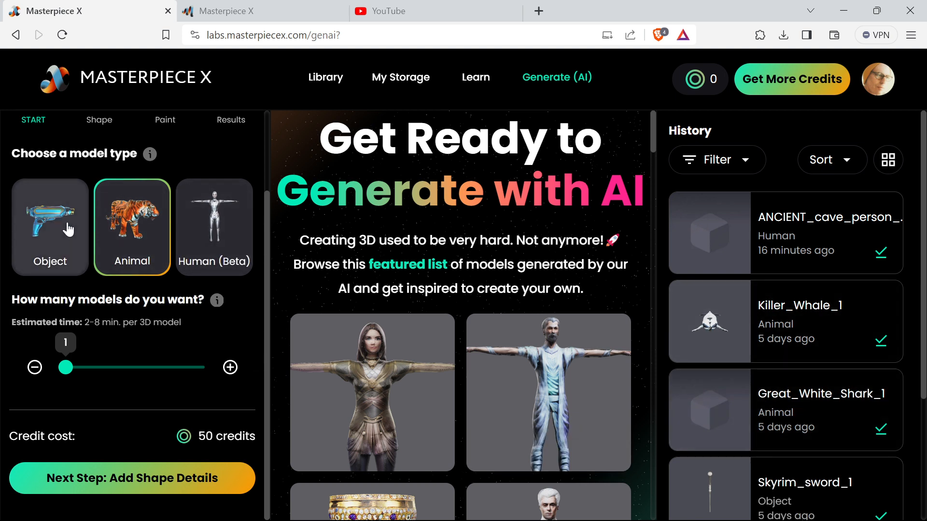
mouse_move(190, 226)
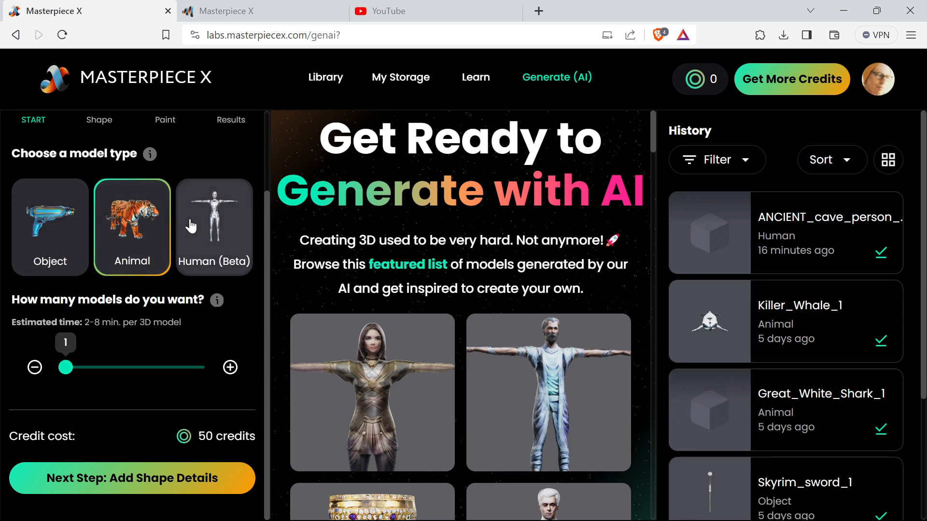
mouse_move(700, 79)
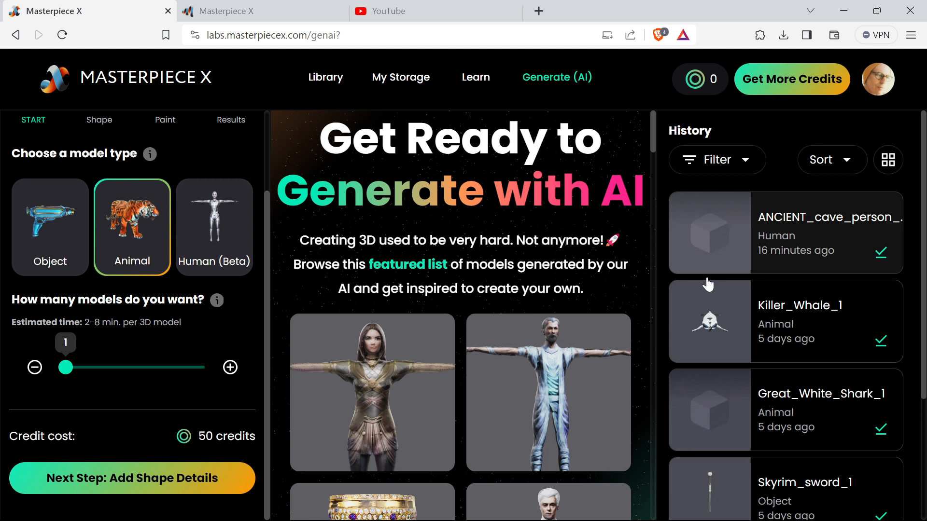
mouse_move(97, 361)
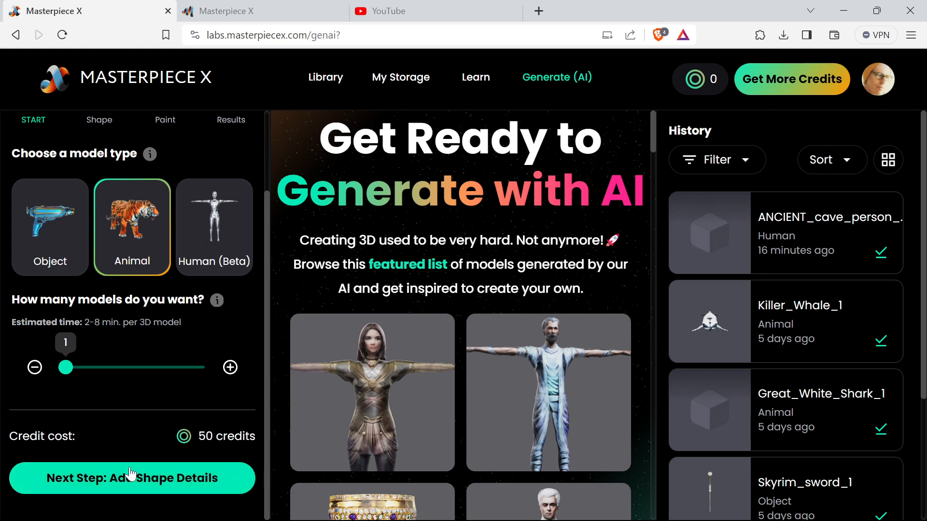
Describe the animal's shape as Horse in the shape details stage.
click(132, 479)
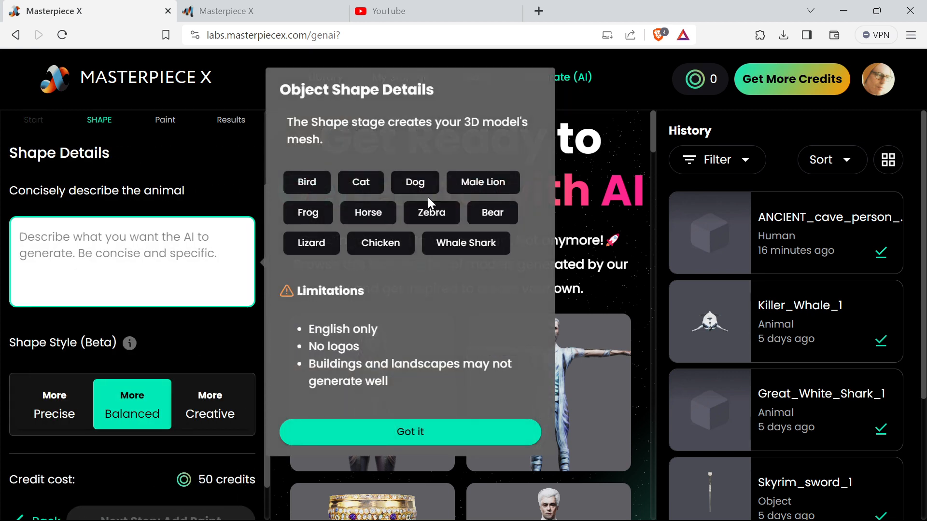
mouse_move(412, 224)
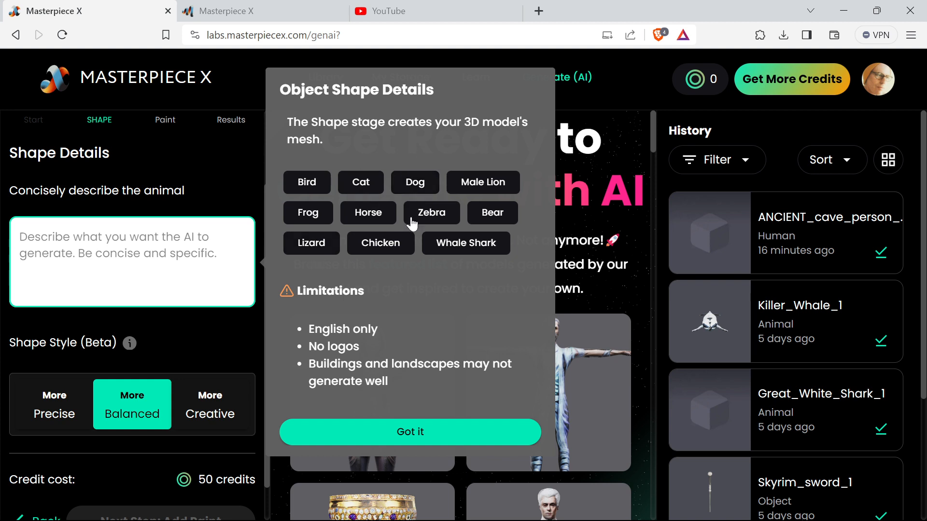
mouse_move(466, 242)
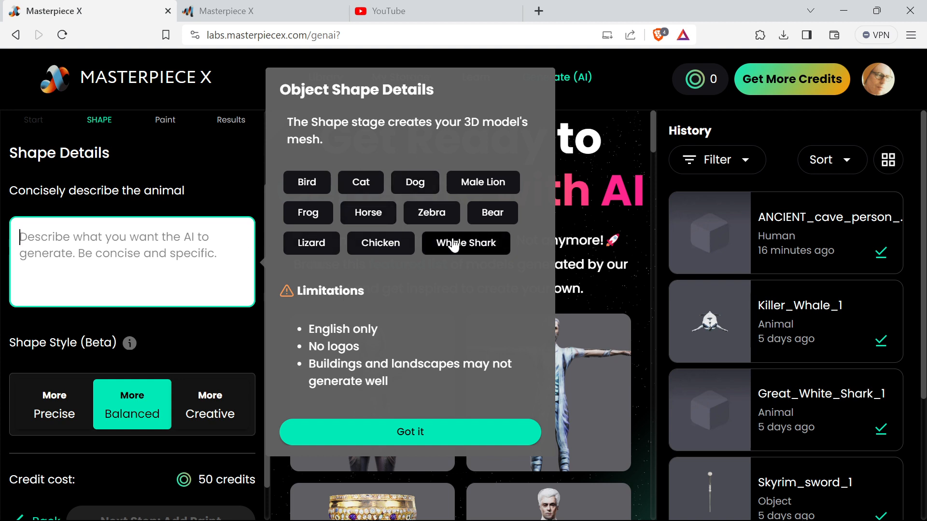
mouse_move(23, 419)
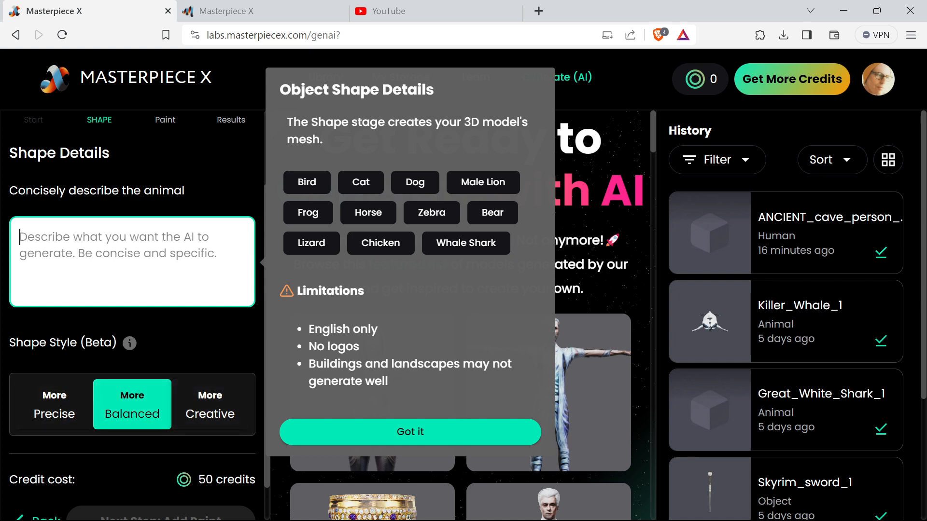
scroll(down, 3)
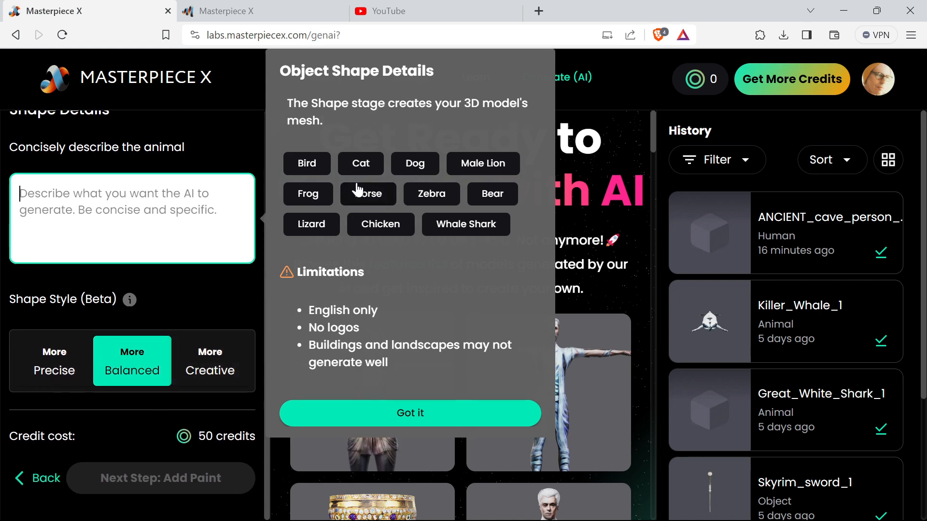
click(410, 413)
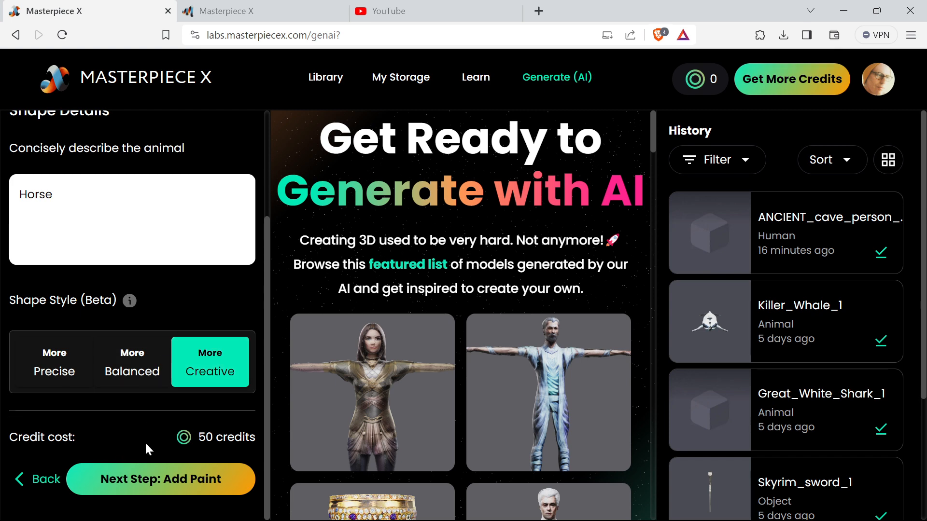
Advance to the Paint stage and add the psychedelic paint keyword.
click(161, 479)
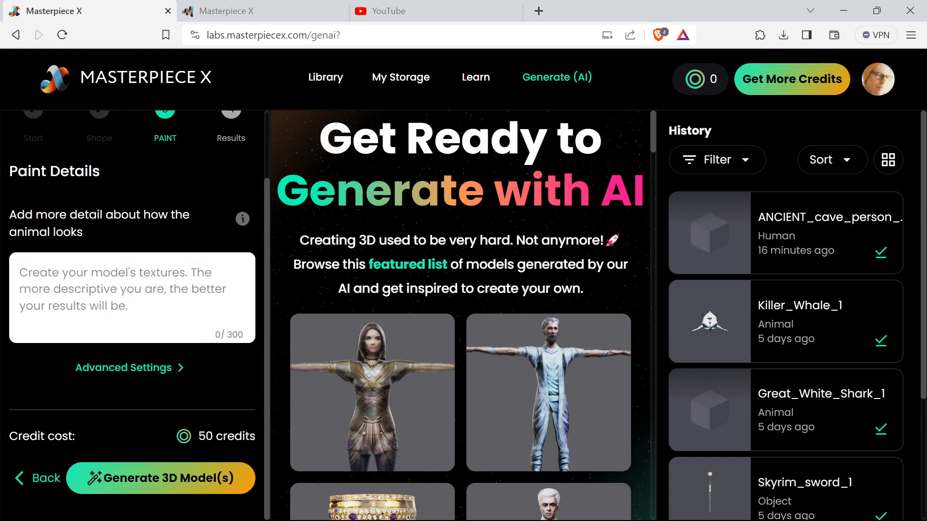
click(131, 298)
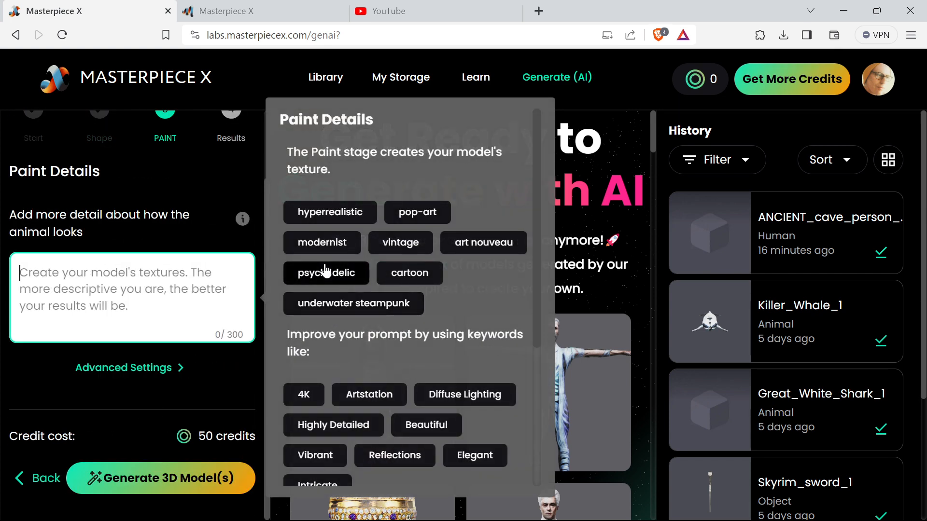
click(324, 272)
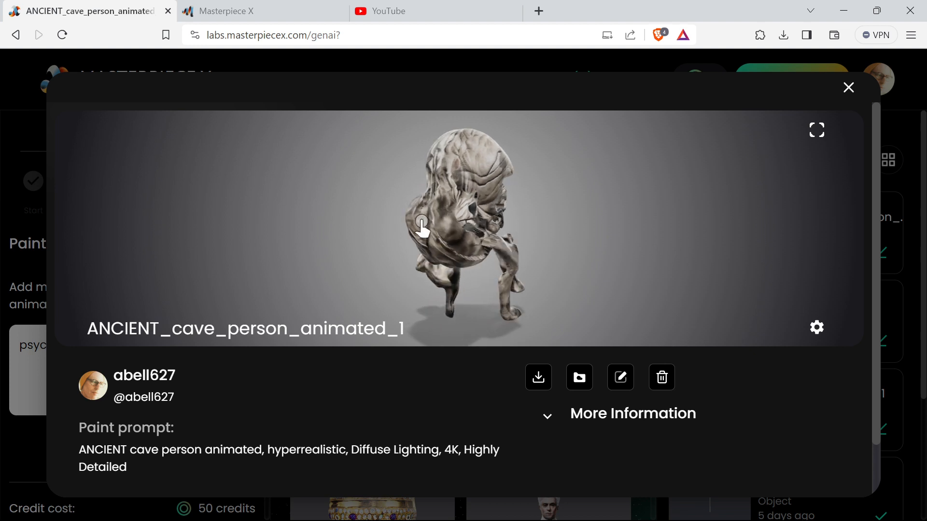
drag(421, 228, 385, 222)
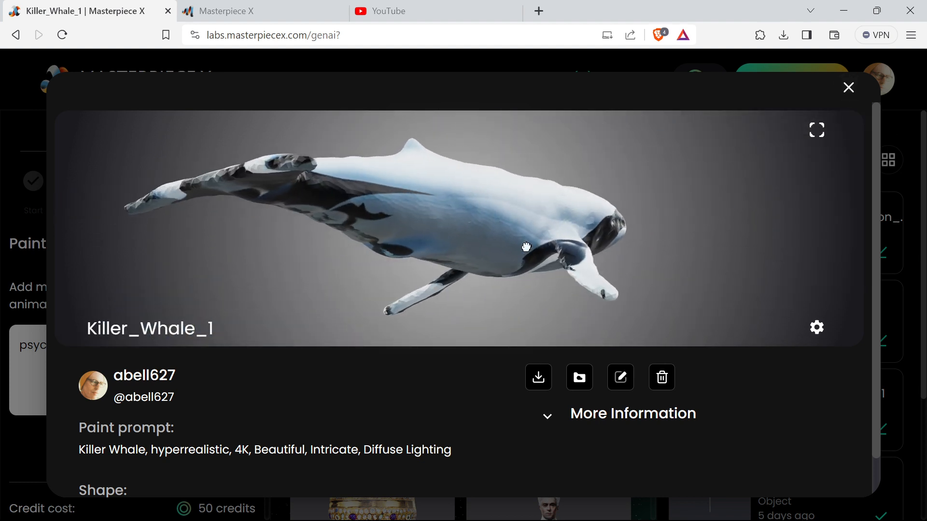
drag(527, 247, 423, 261)
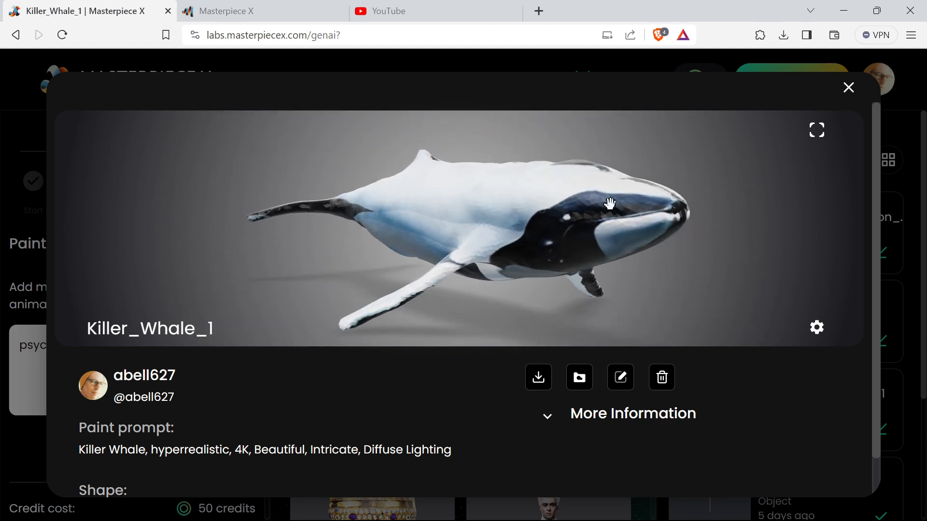
click(848, 87)
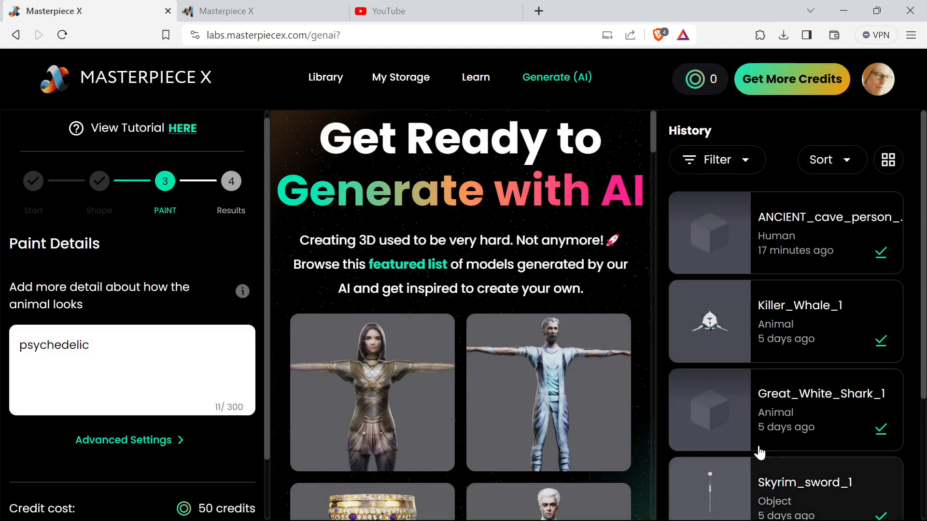
click(822, 410)
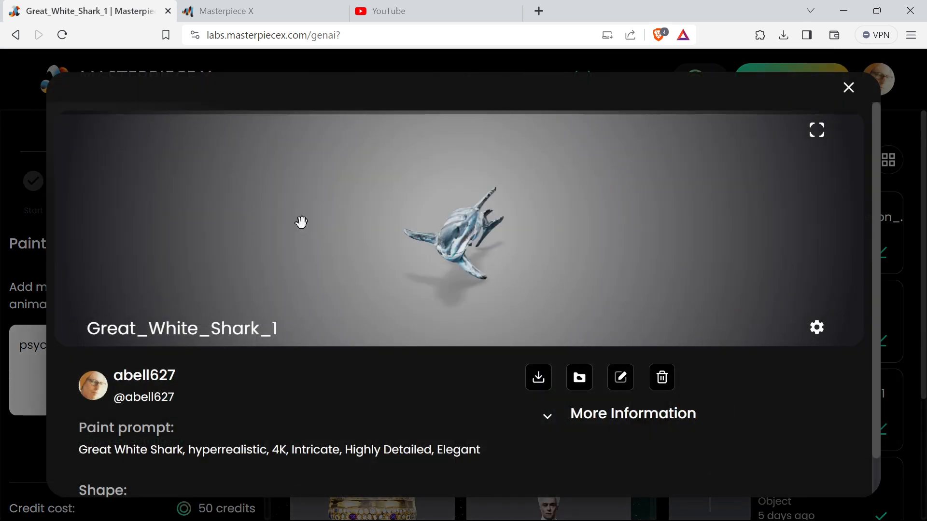
drag(301, 222, 455, 220)
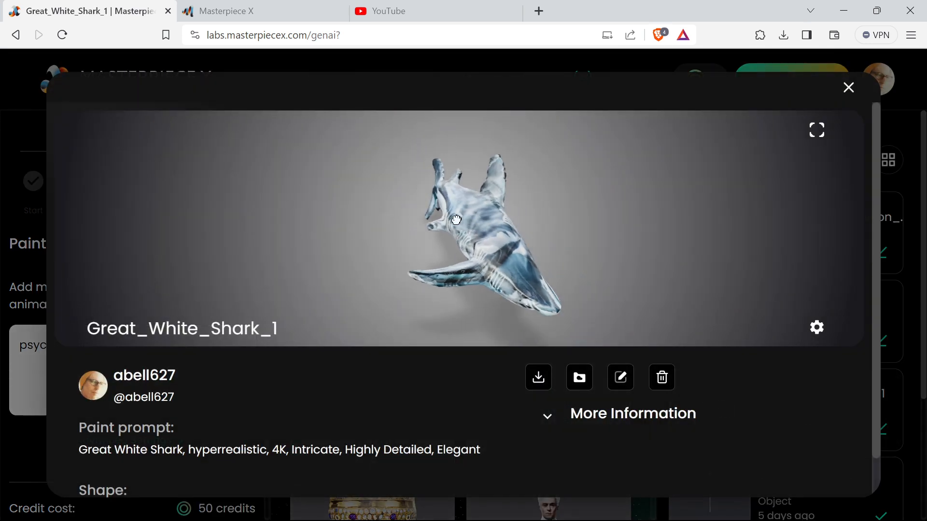
drag(455, 220, 529, 235)
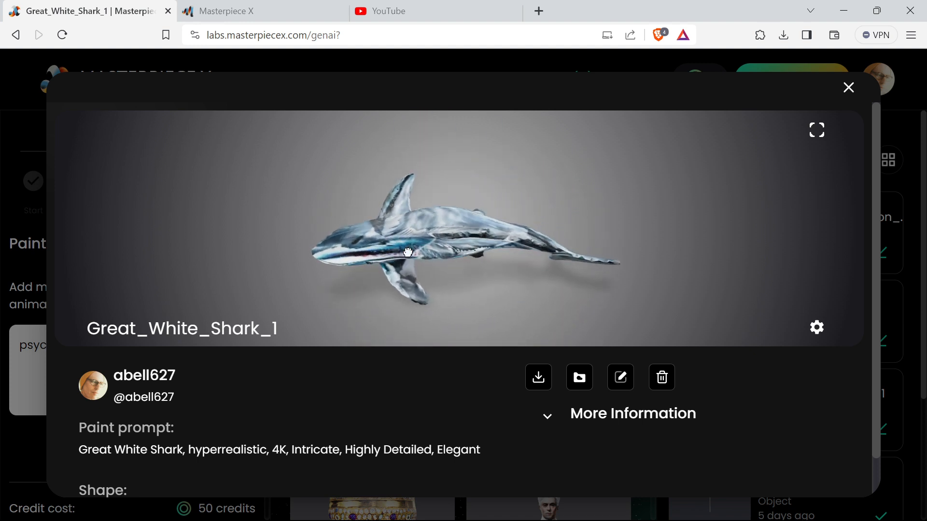
drag(408, 252, 434, 228)
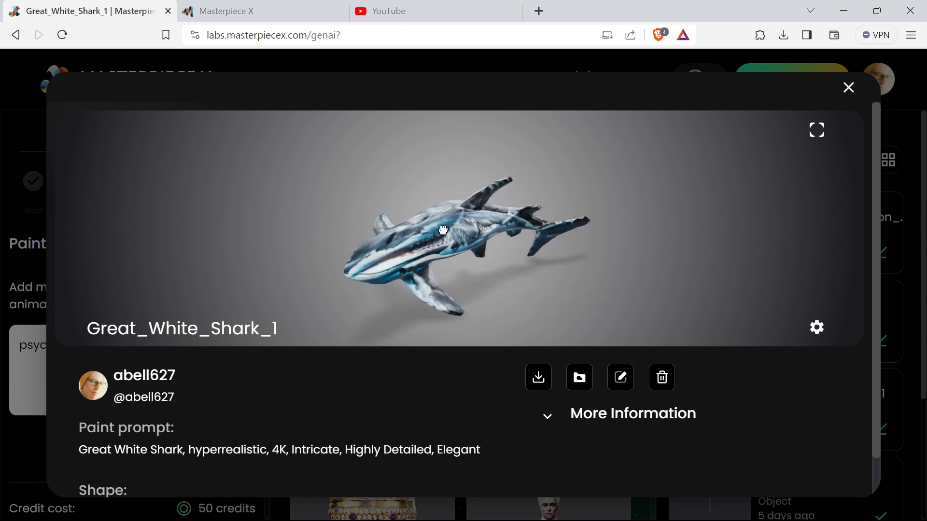
click(848, 88)
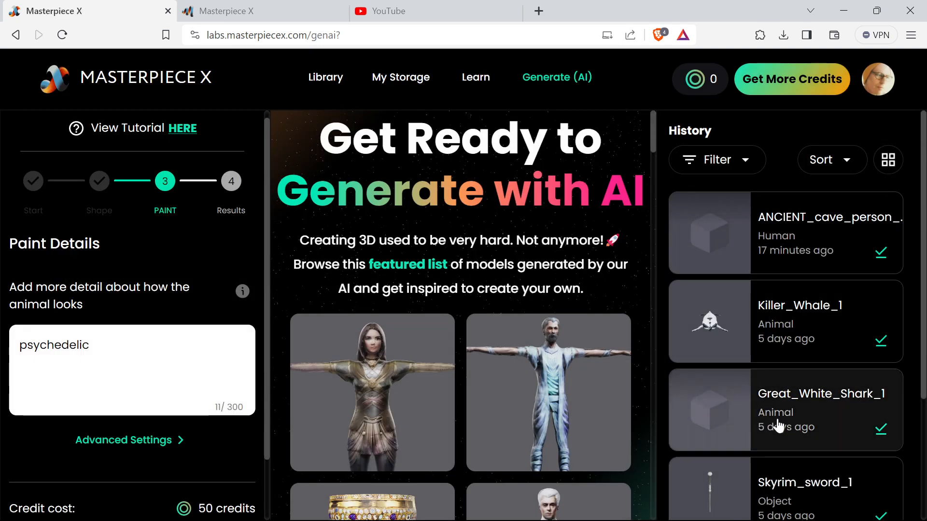
scroll(down, 3)
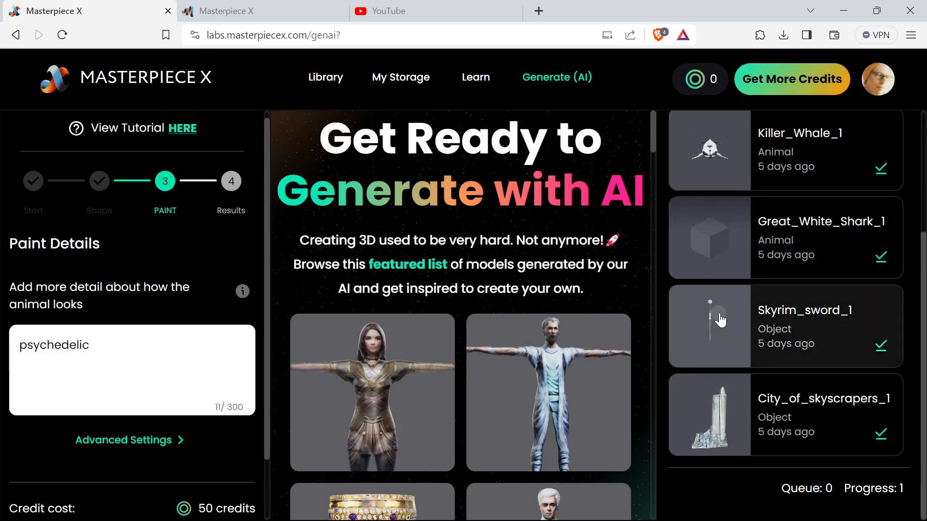
click(785, 326)
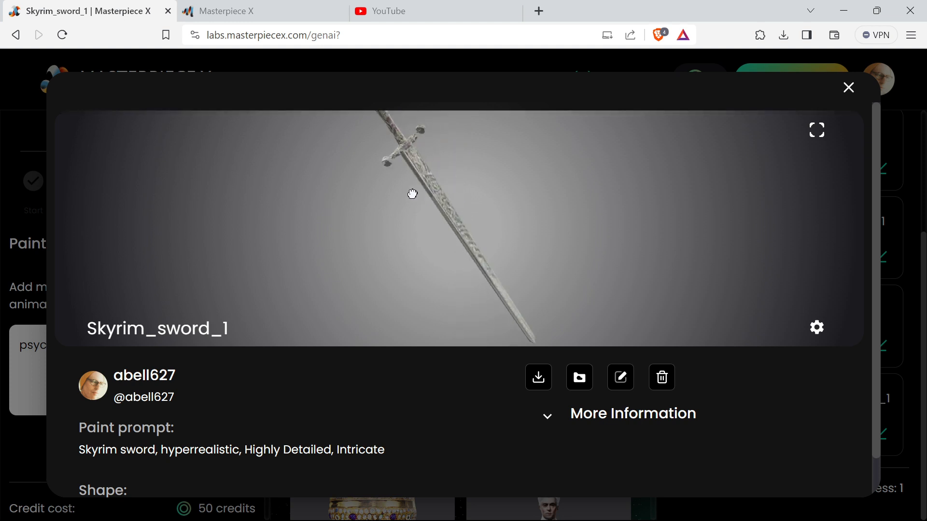
click(848, 88)
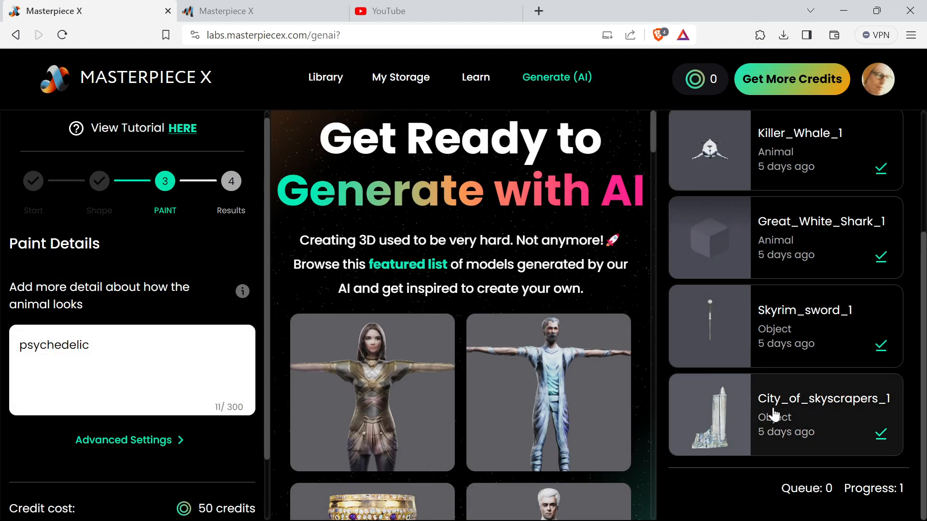
click(824, 398)
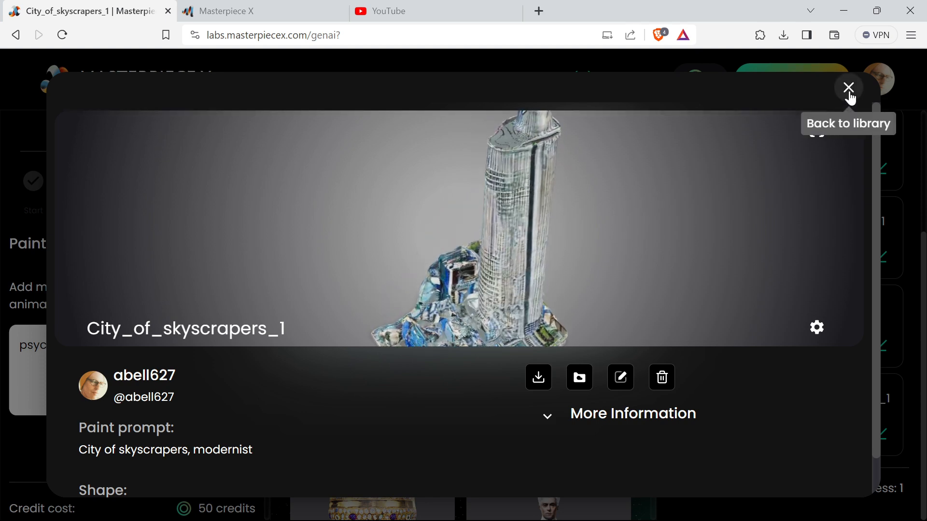
click(848, 87)
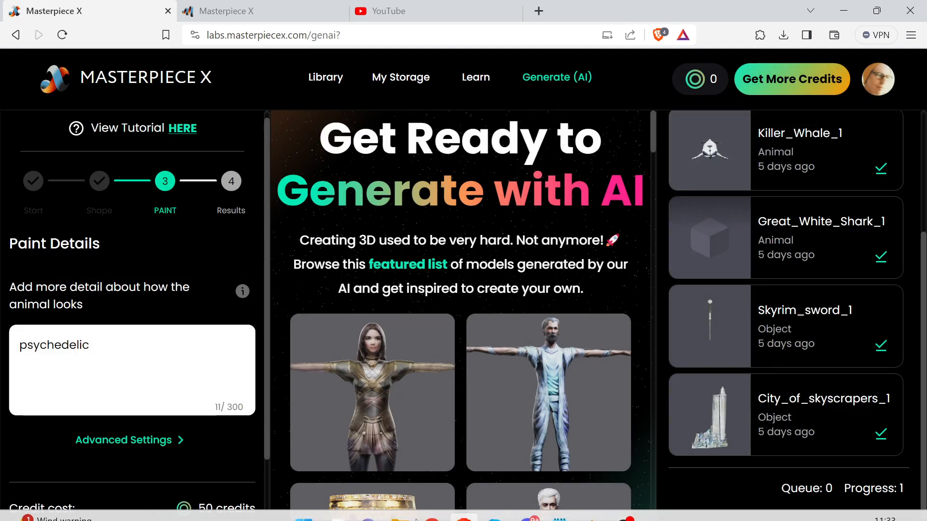
mouse_move(792, 242)
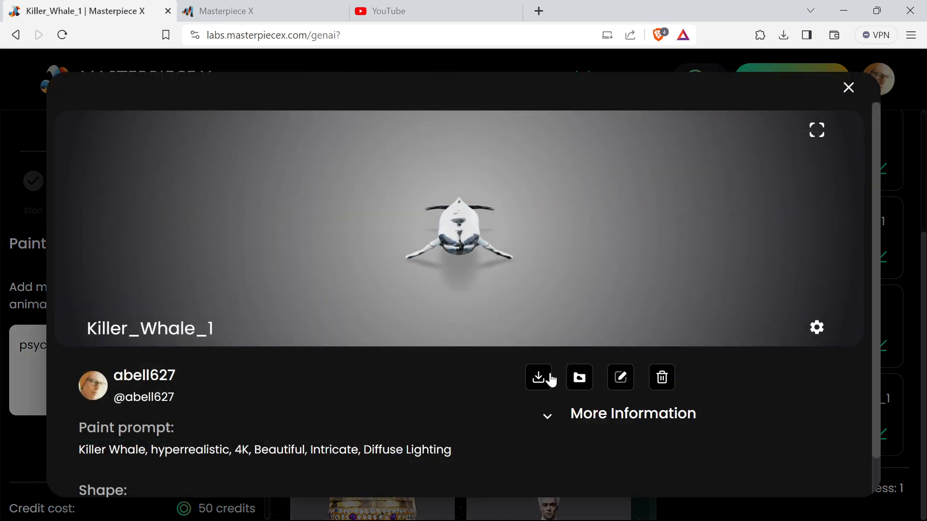
click(848, 87)
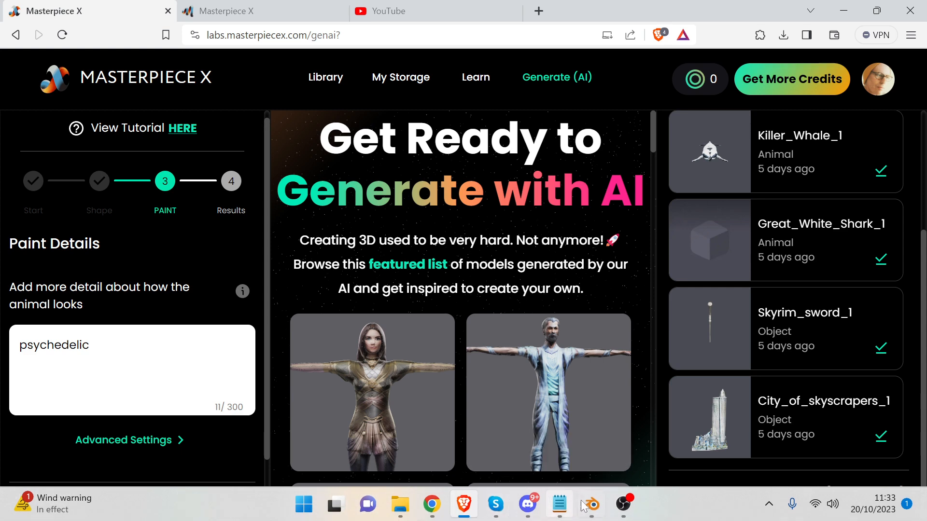
Switch to Blender and inspect the sword's dense triangle mesh in Edit Mode.
click(590, 504)
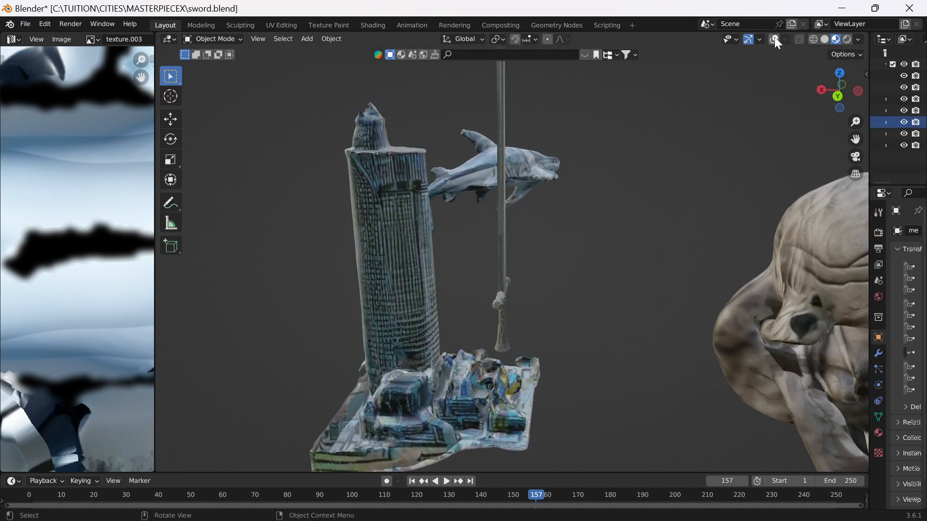
key(Tab)
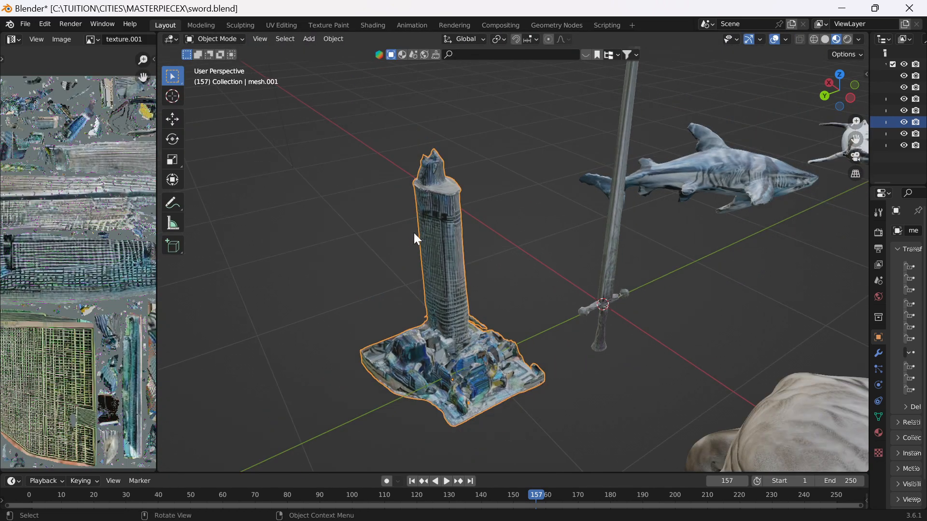
drag(414, 238, 412, 262)
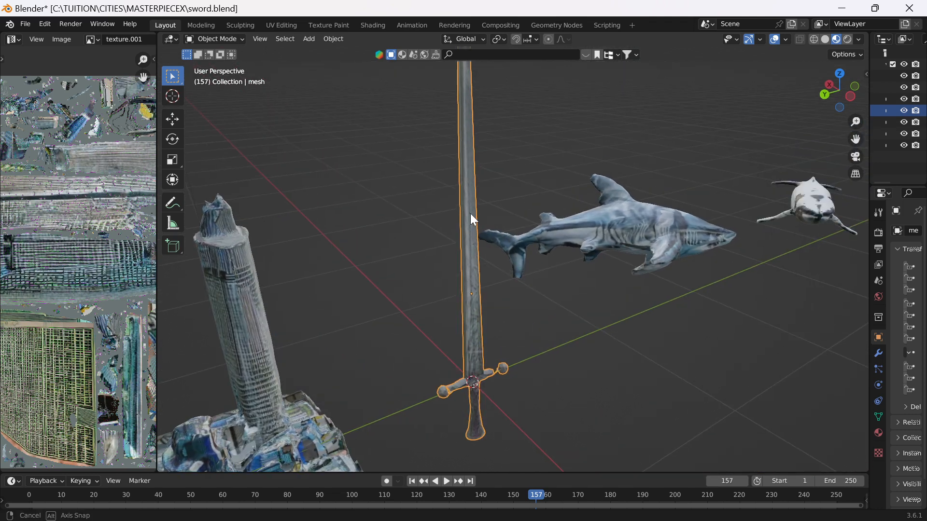
key(Tab)
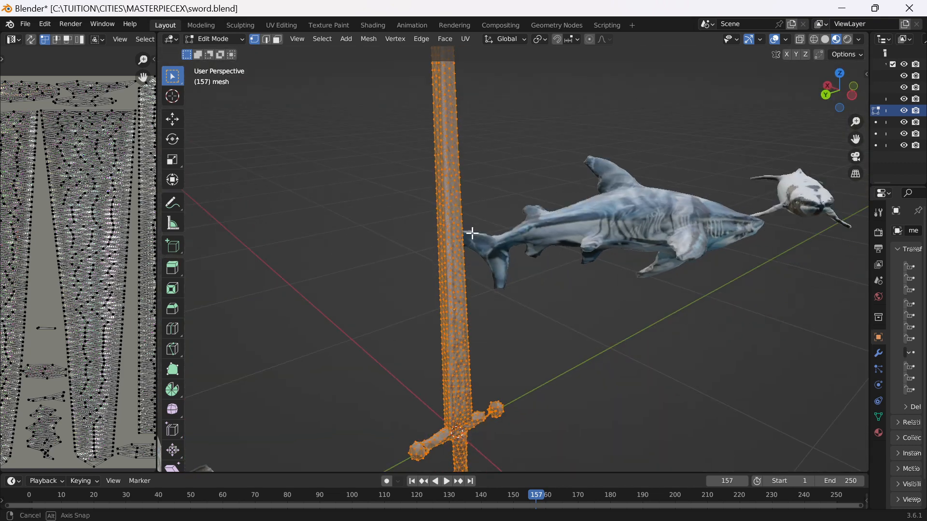
key(Tab)
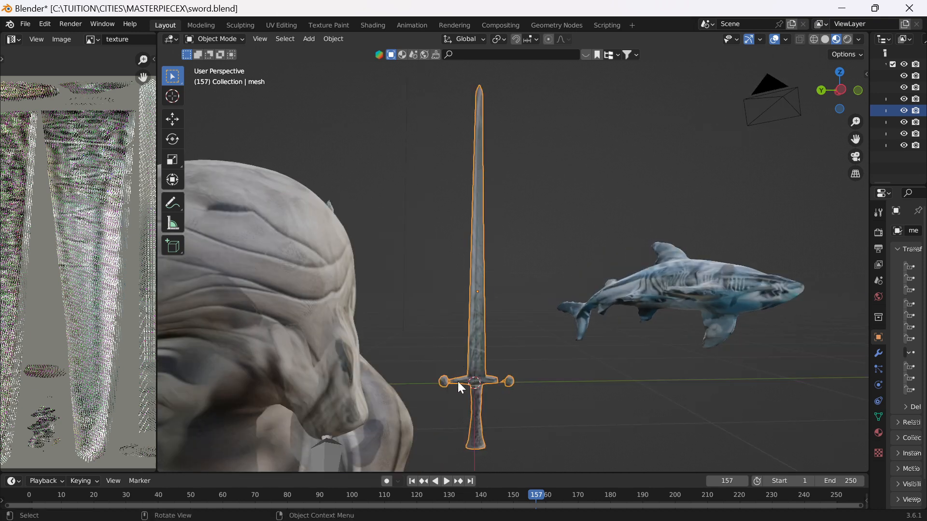
mouse_move(443, 397)
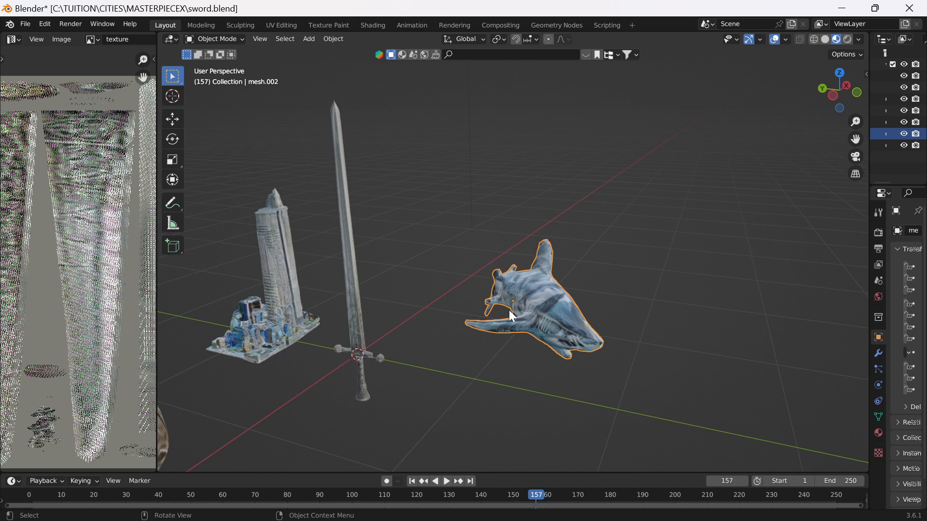
Inspect the shark's triangle mesh, then remesh it with Quad Remesher into Retopo_mesh.002.
key(Tab)
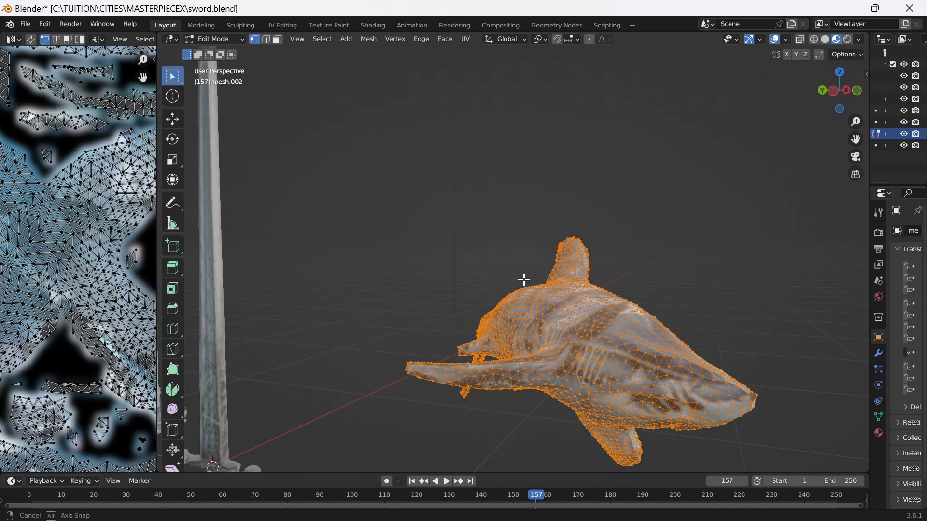
key(Tab)
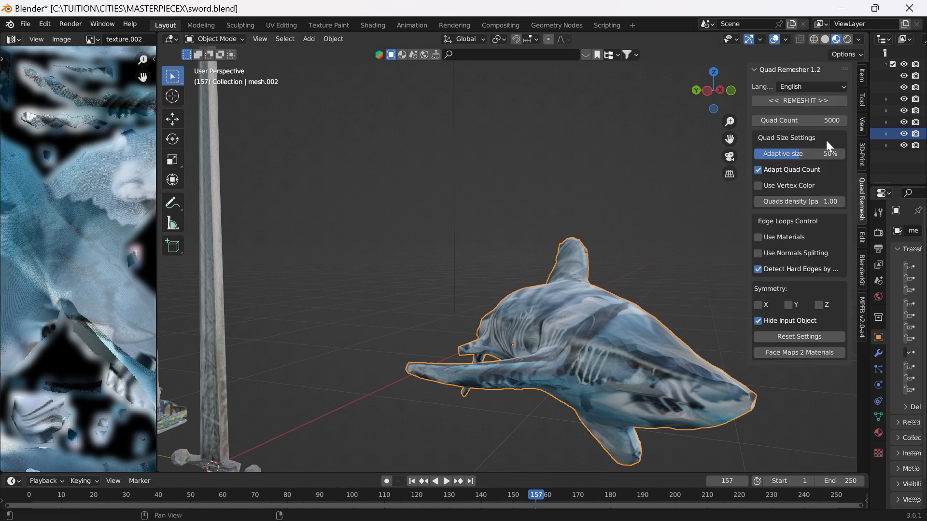
mouse_move(800, 100)
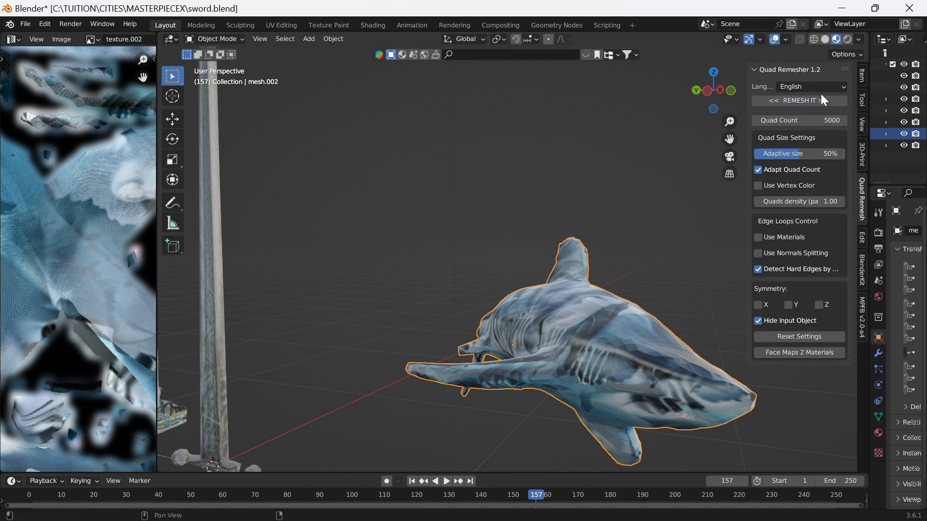
click(799, 101)
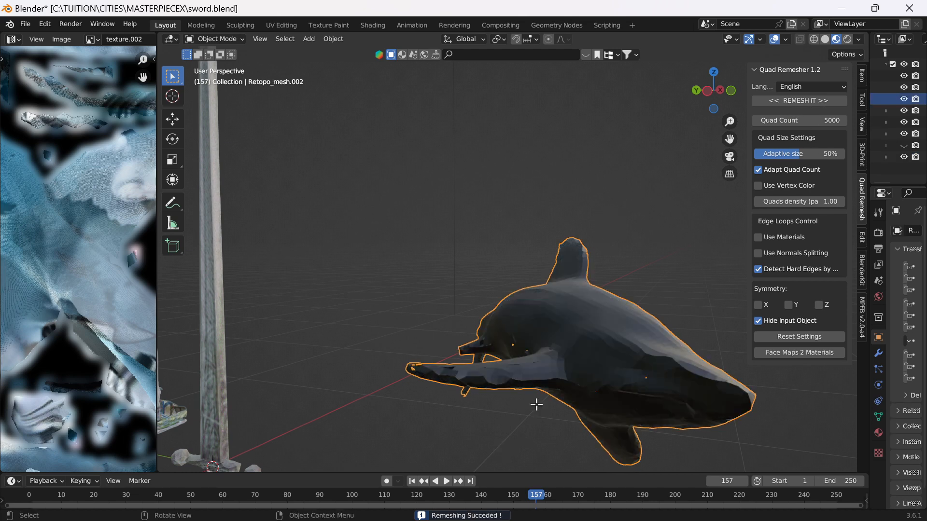
Enter Edit Mode on the whale, mesh.003, to view its dense triangle wireframe.
key(Tab)
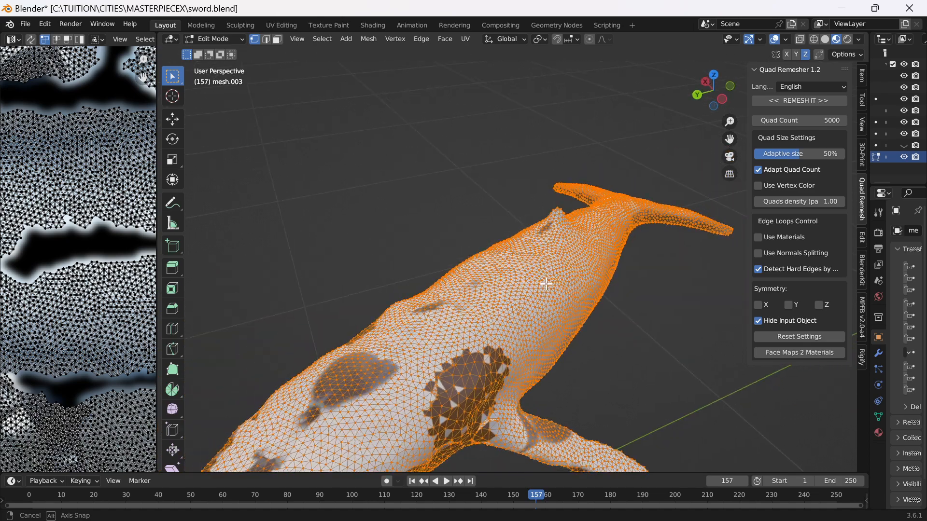
Frame the whale and run Quad Remesher's REMESH IT, producing Retopo_mesh.003.
drag(544, 284, 343, 324)
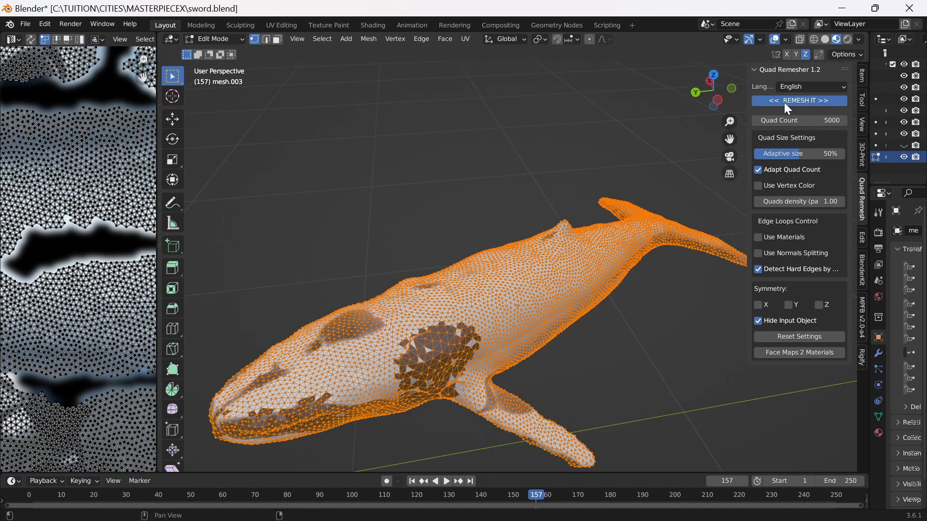
click(799, 101)
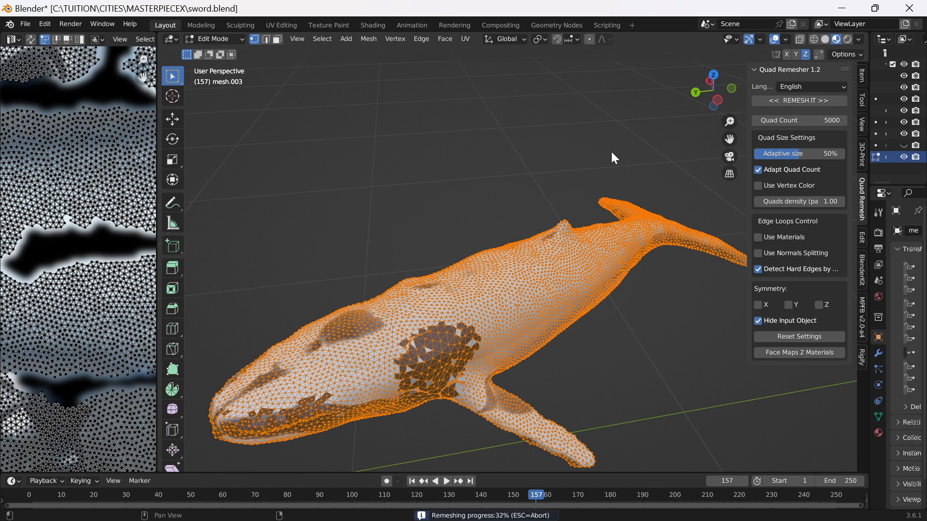
mouse_move(537, 253)
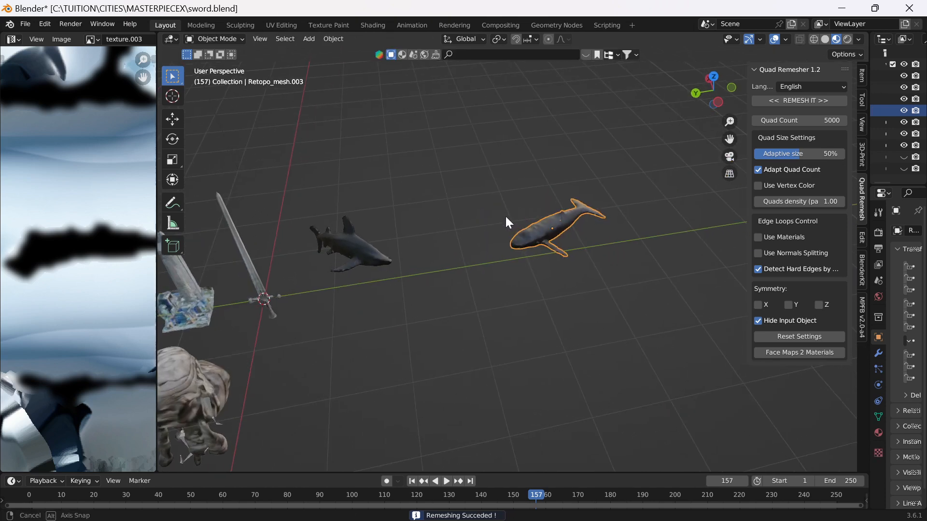
drag(506, 222, 397, 305)
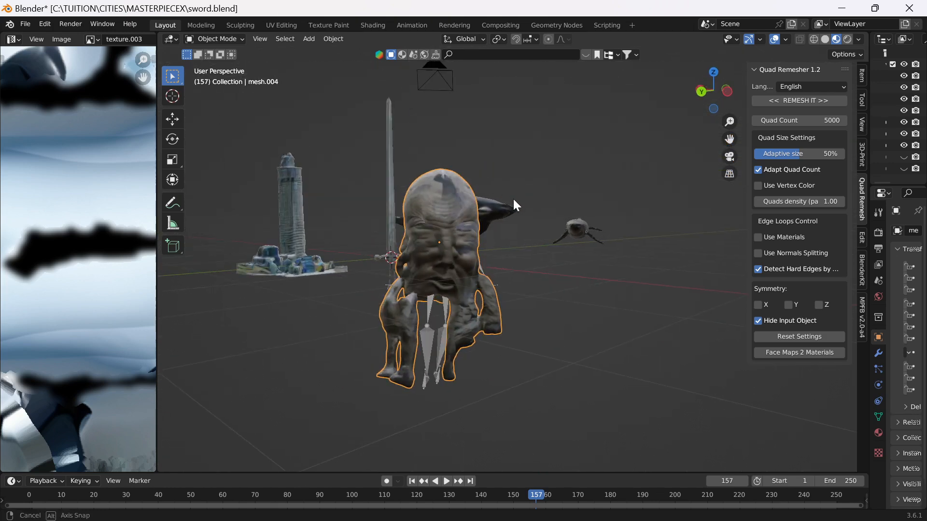
Check the cave person's mesh, stop its animation at frame 77, and select the armature.
key(Tab)
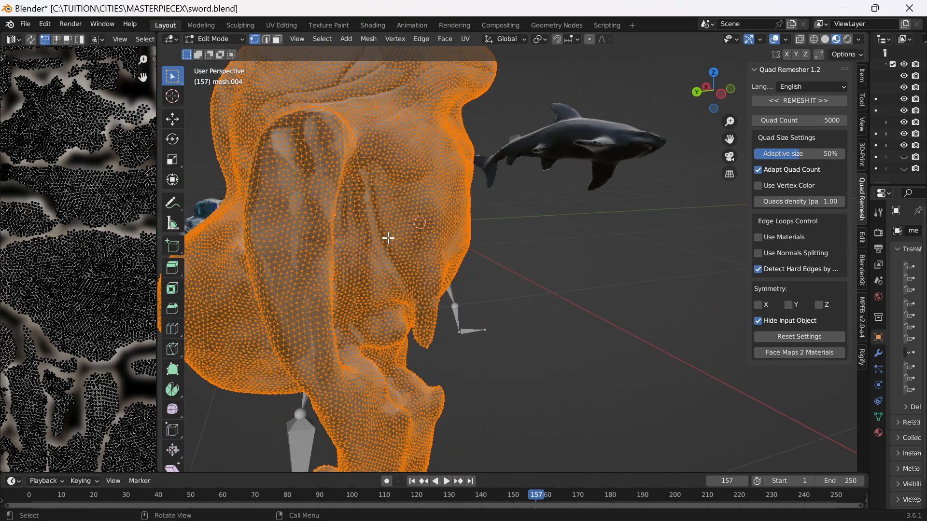
key(Tab)
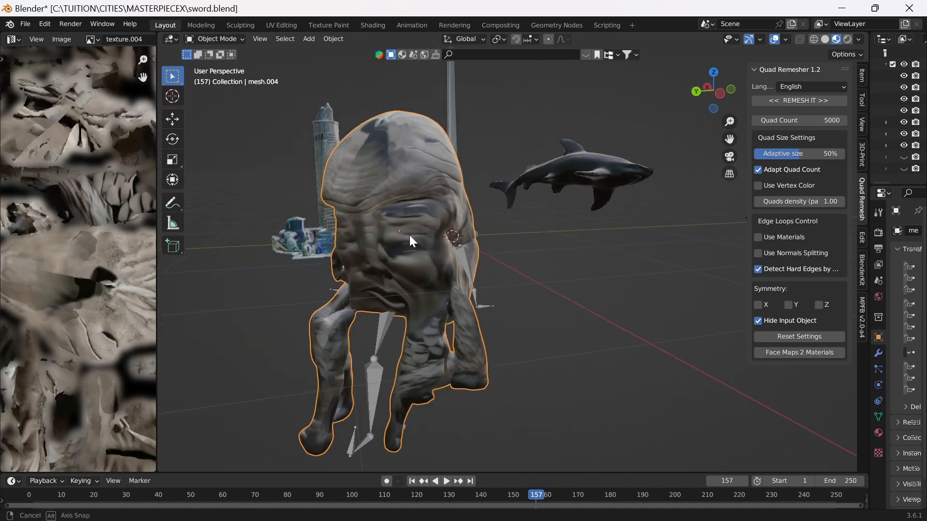
click(445, 480)
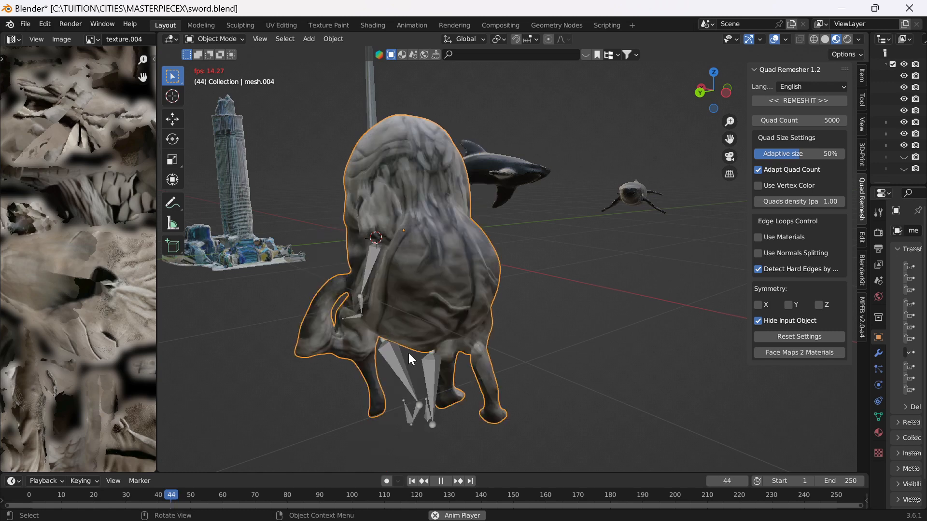
click(440, 481)
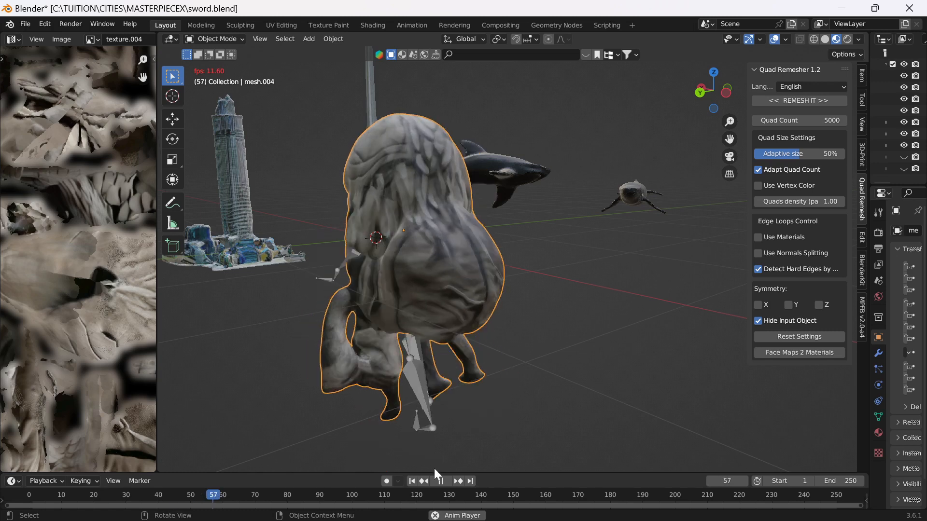
click(445, 481)
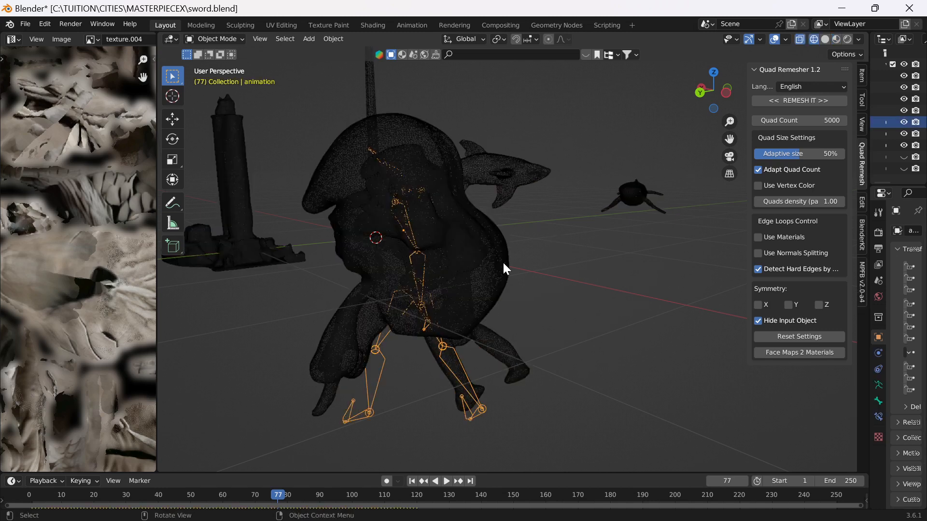
drag(506, 269, 419, 290)
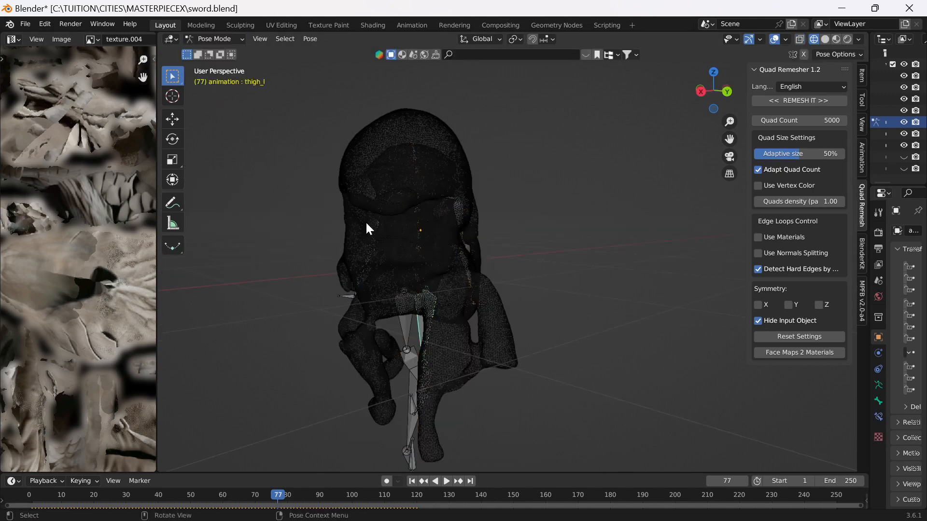
Return the armature to Object Mode and frame the whole scene.
key(r)
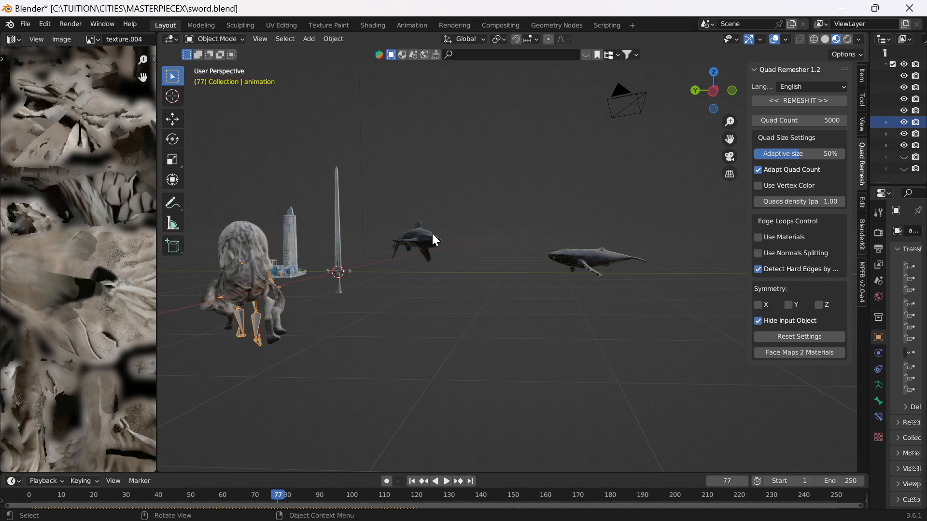
key(r)
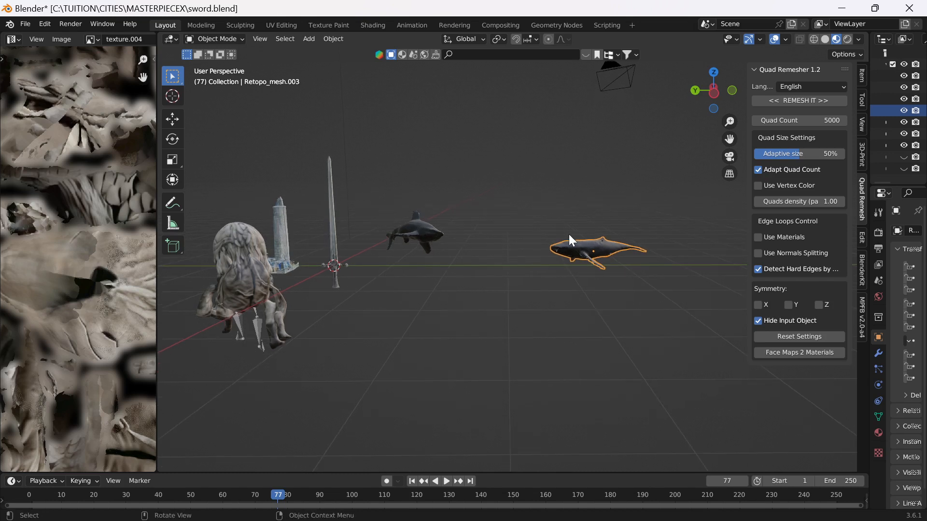
Select Retopo_mesh.003, the remeshed whale, in the viewport.
click(411, 227)
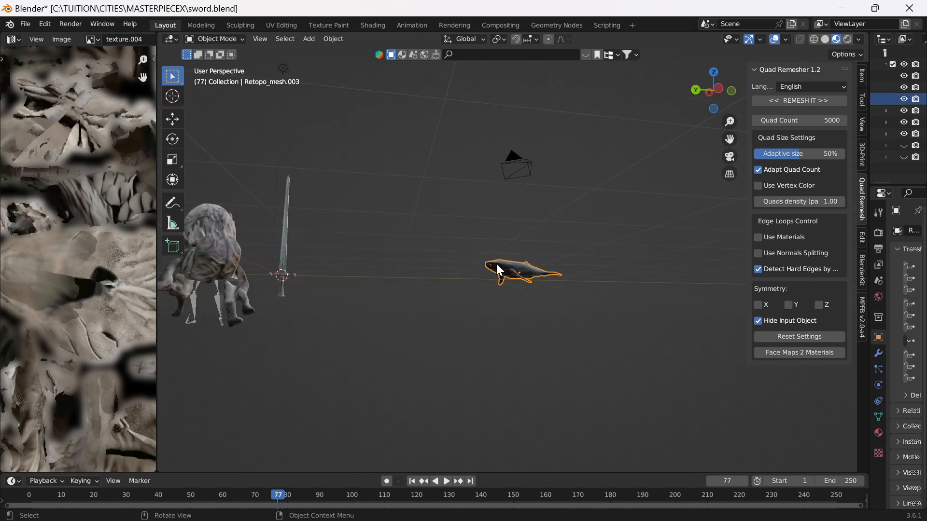
mouse_move(493, 263)
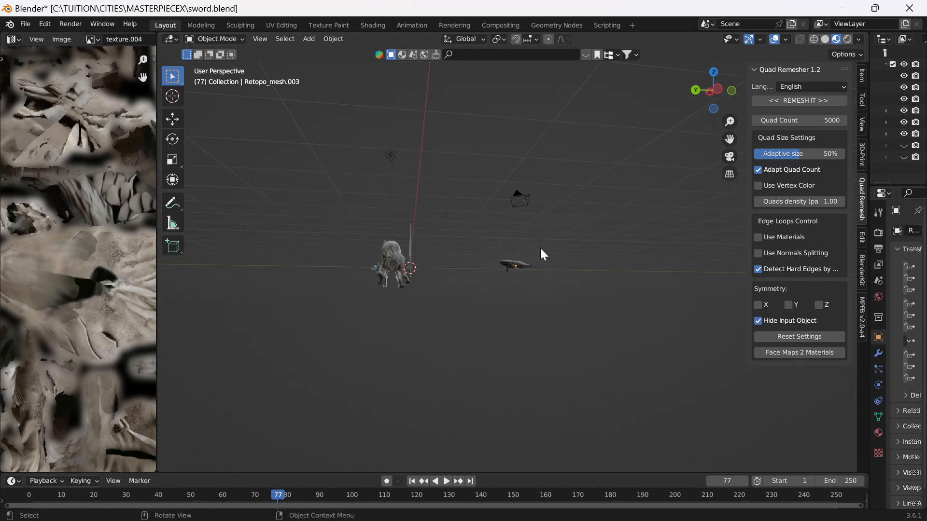
Zoom in and orbit around Retopo_mesh.003, viewing the whale from front, side and above.
drag(544, 254, 512, 301)
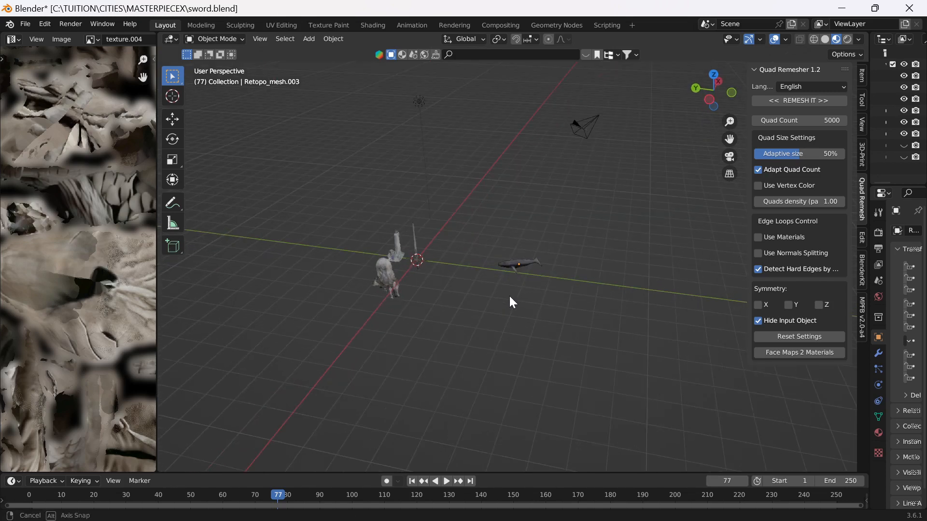
drag(511, 302, 506, 287)
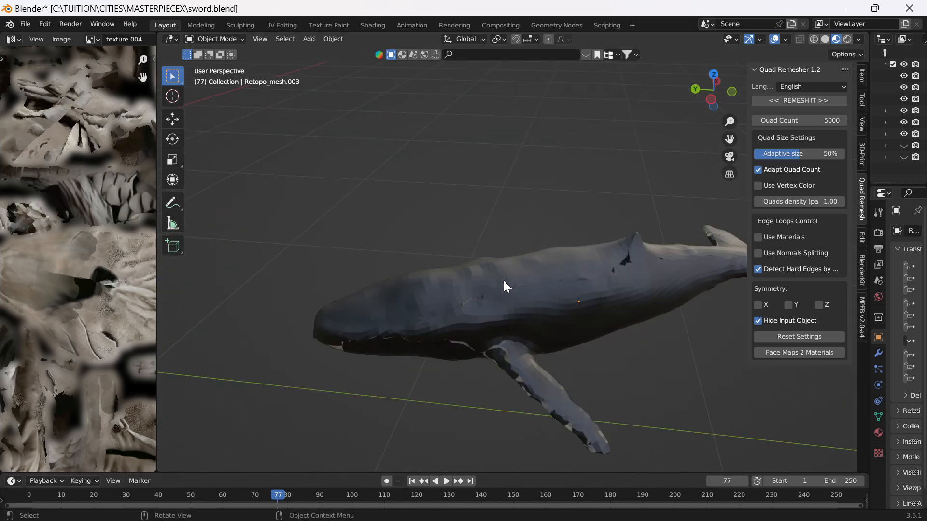
drag(506, 287, 643, 244)
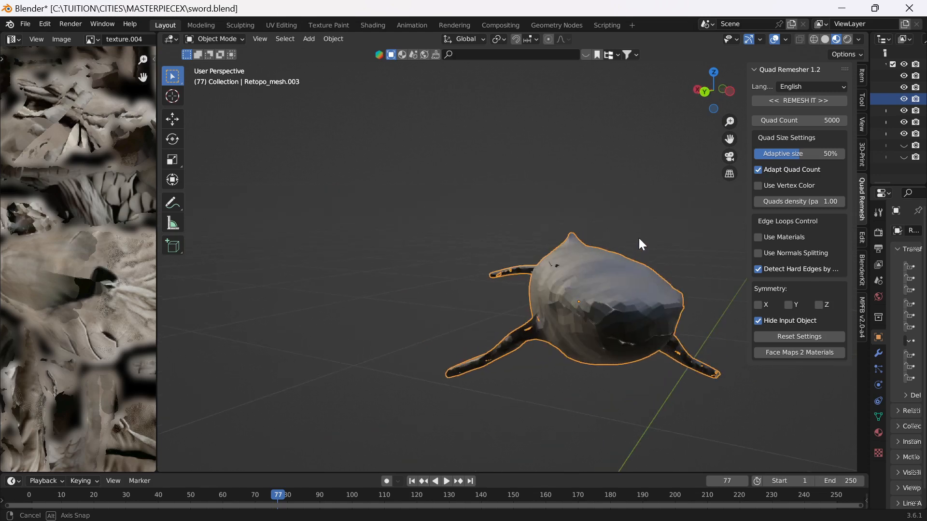
drag(642, 244, 554, 258)
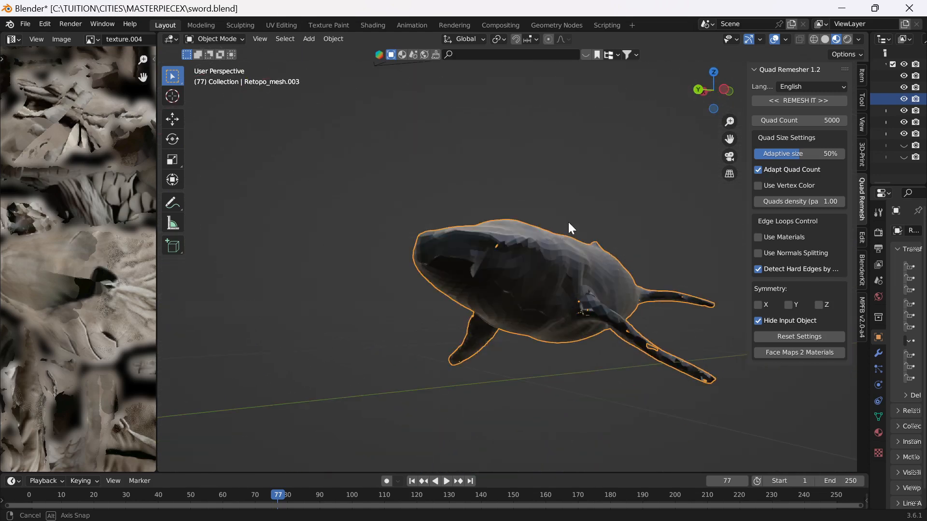
drag(570, 228, 497, 262)
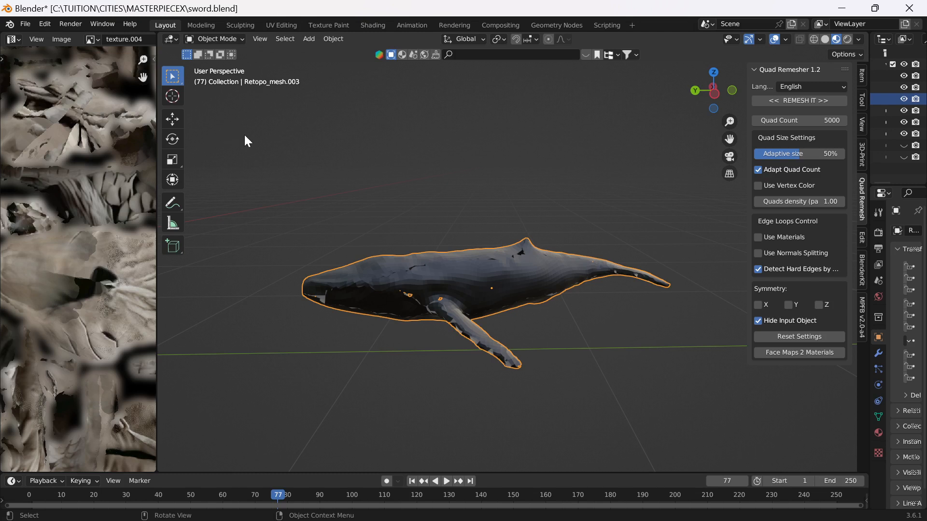
drag(245, 140, 332, 189)
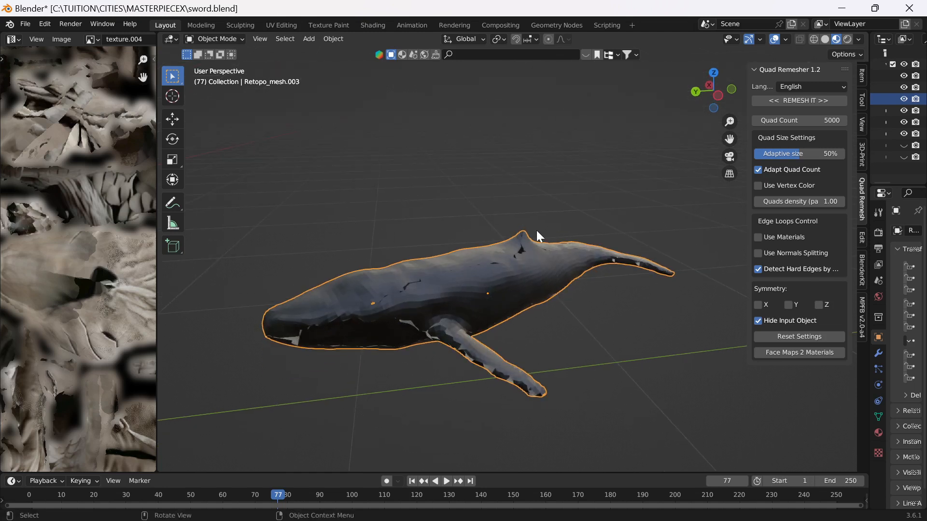
mouse_move(261, 204)
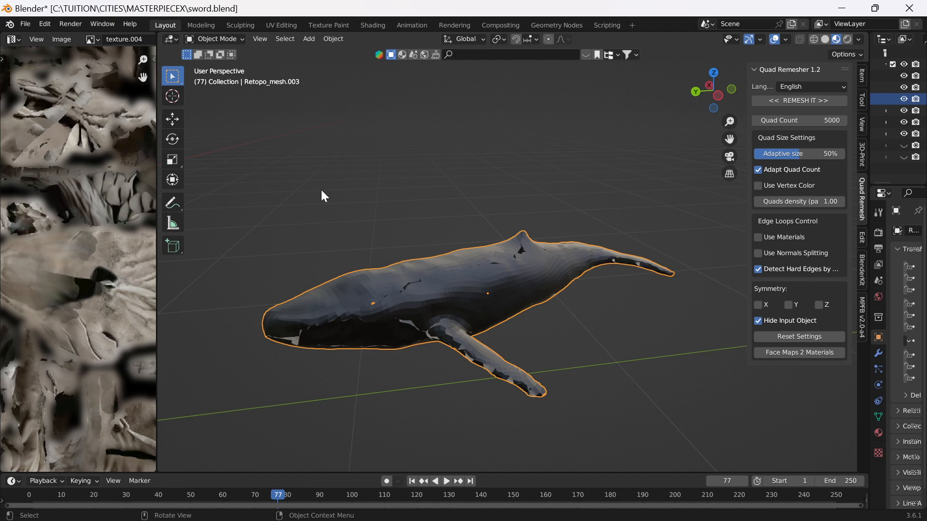
mouse_move(321, 196)
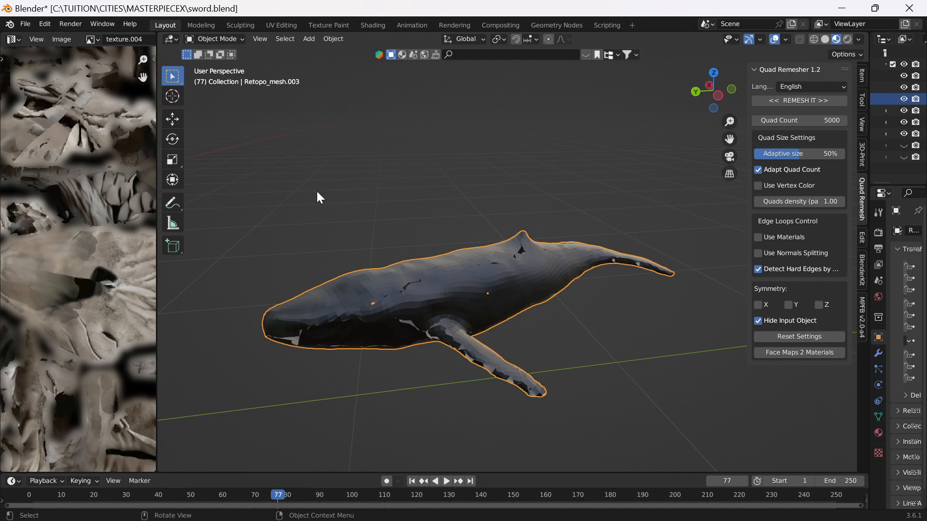
mouse_move(318, 198)
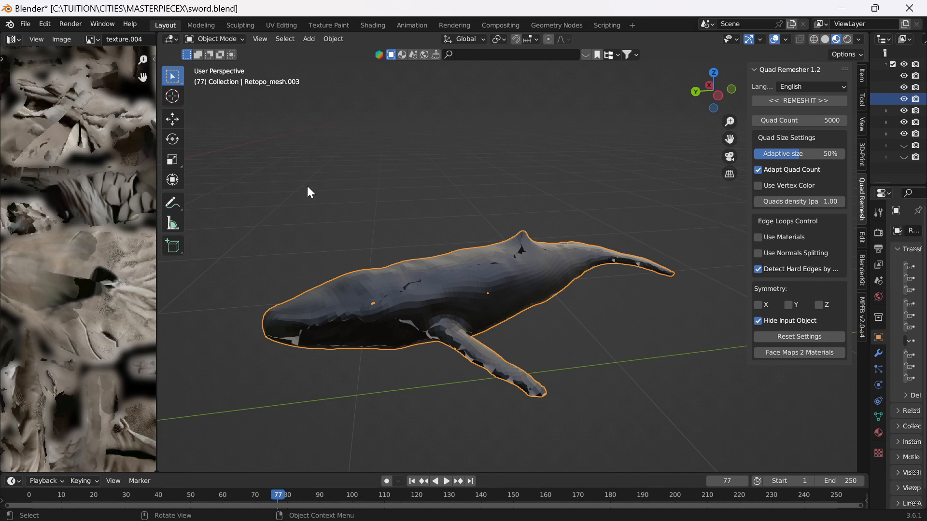
mouse_move(307, 194)
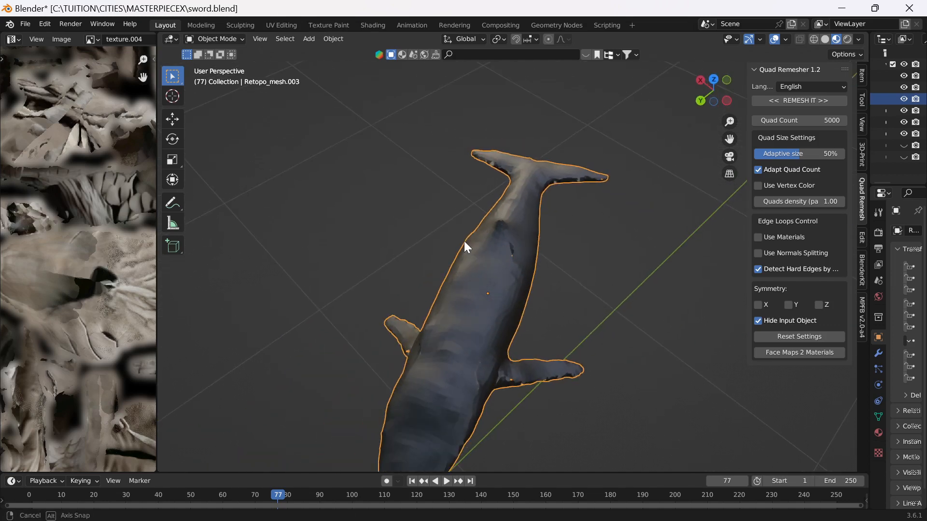
drag(467, 247, 384, 235)
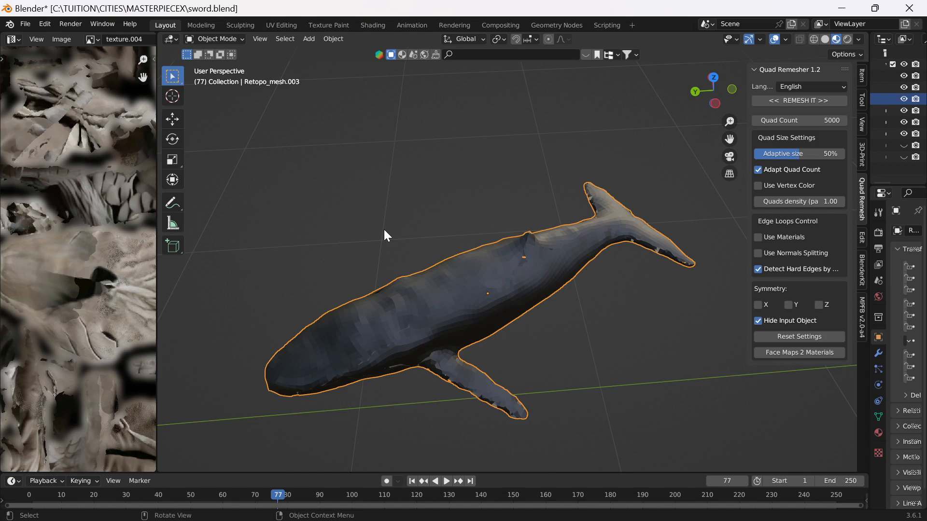
mouse_move(378, 235)
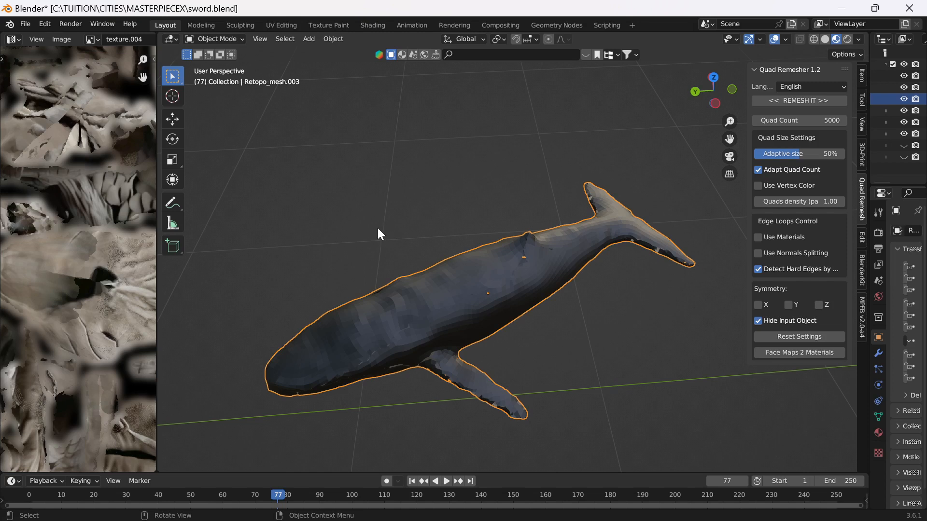
mouse_move(339, 224)
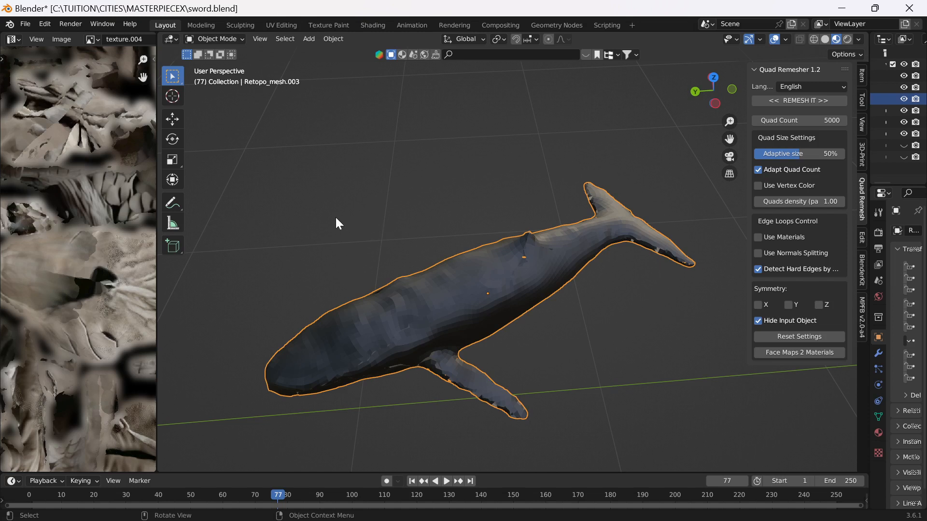
mouse_move(509, 230)
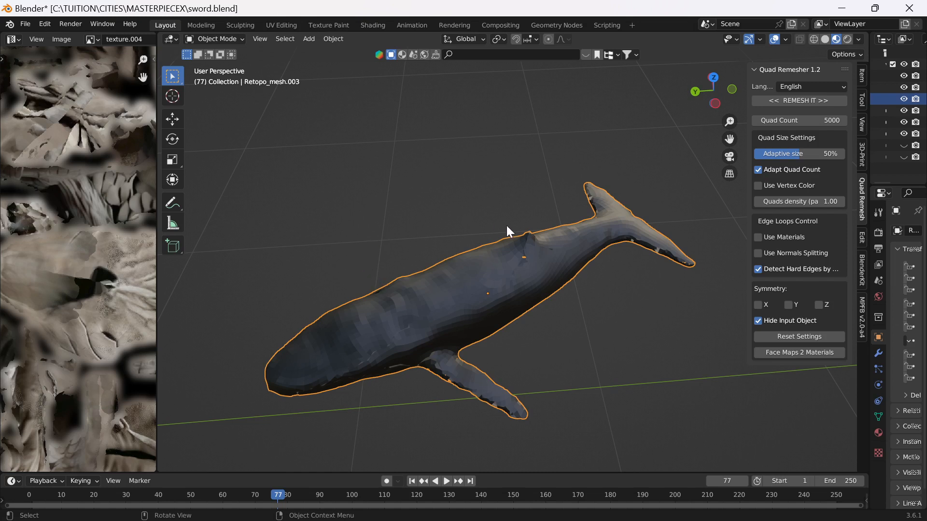
mouse_move(418, 242)
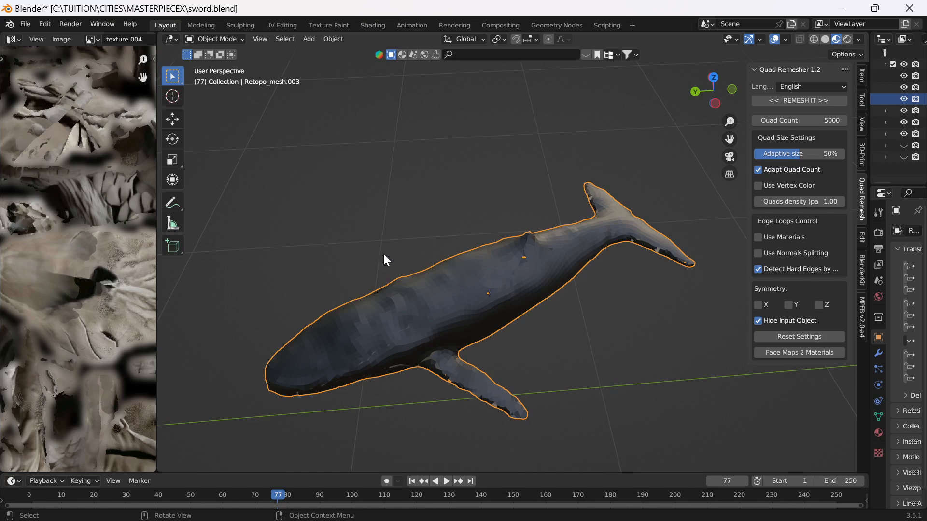
mouse_move(423, 254)
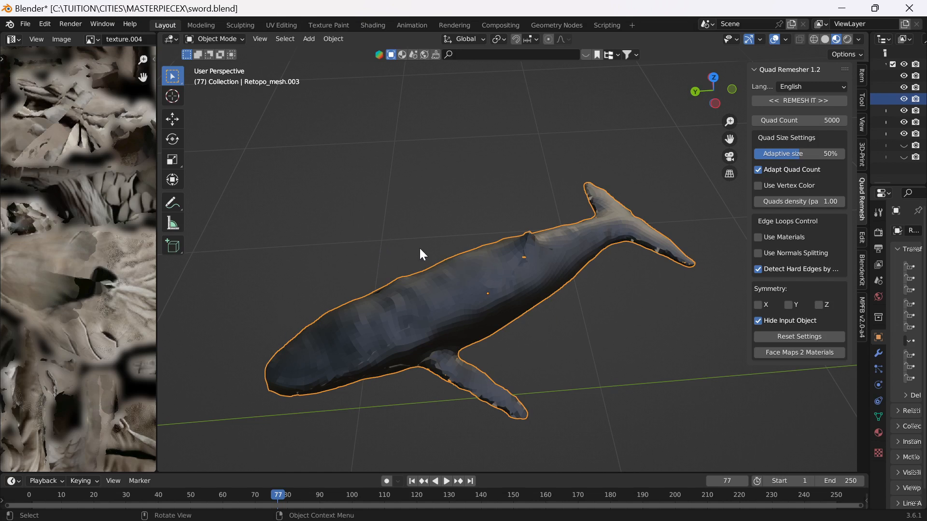
drag(423, 255, 494, 260)
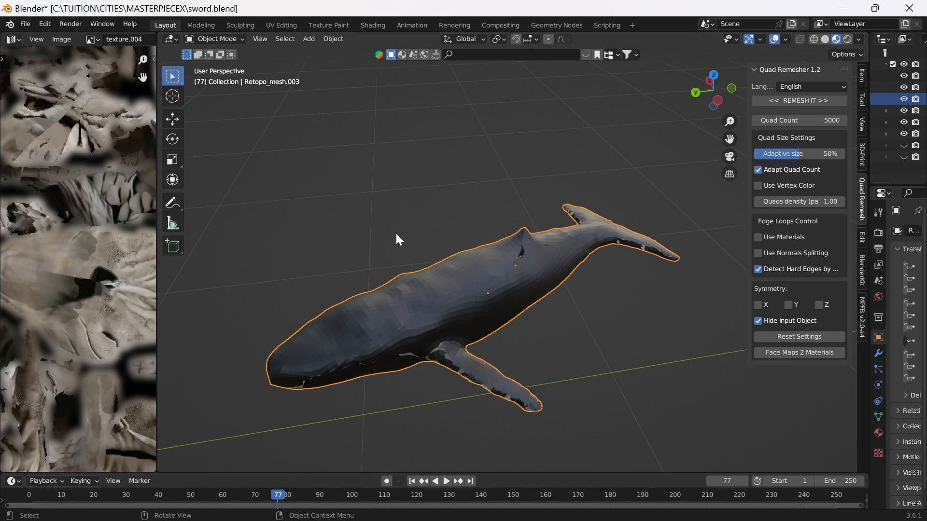
mouse_move(393, 239)
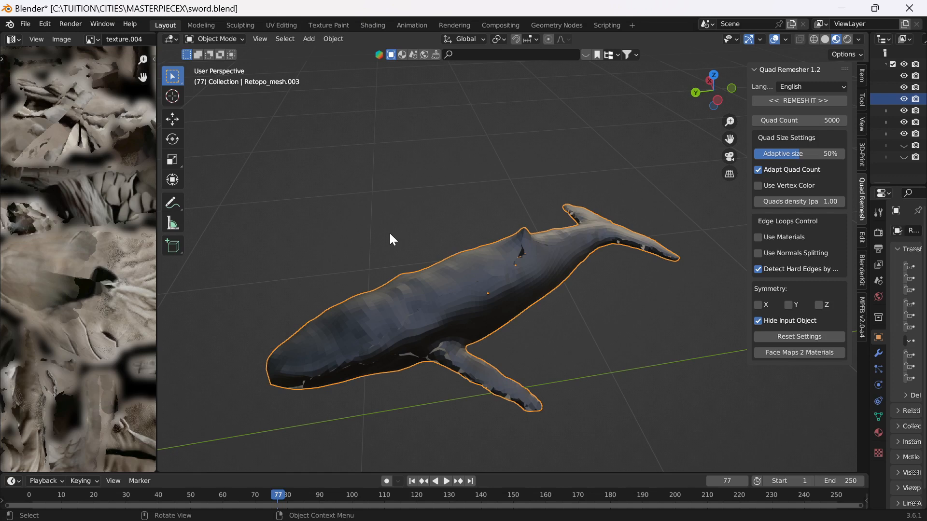